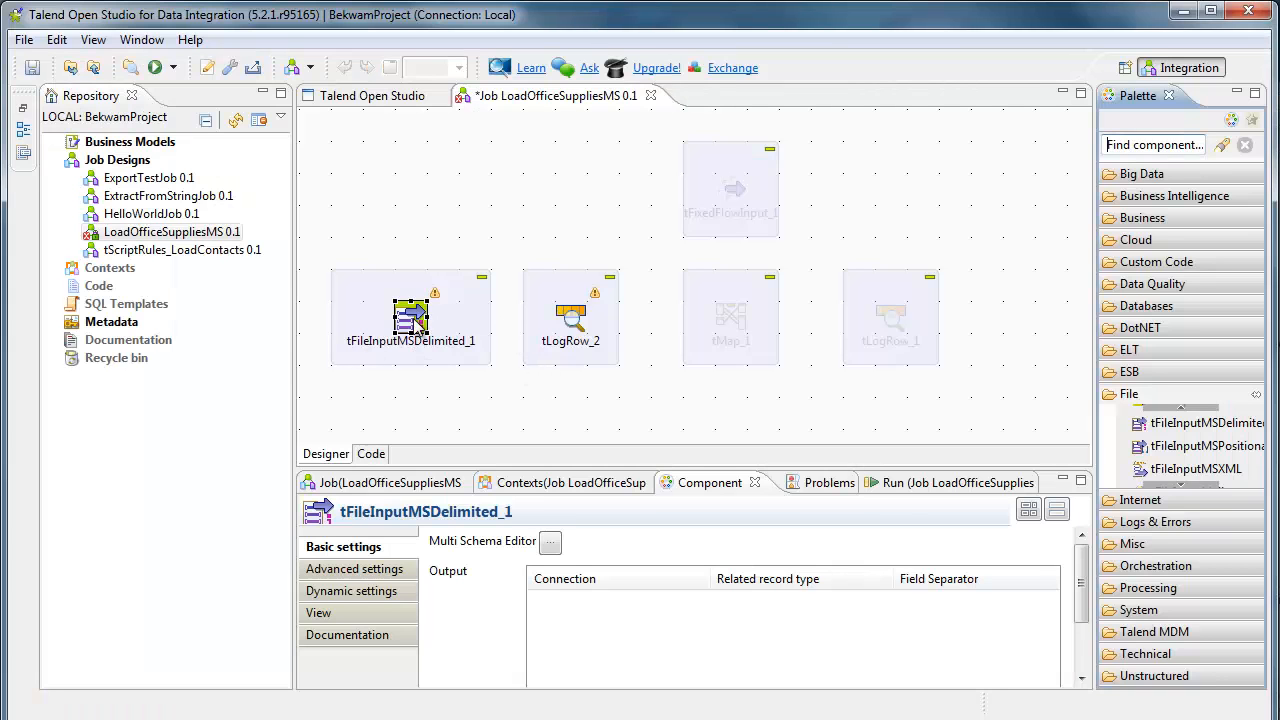
Step: Read office_supplies_ms.txt as windows-1252 comma-separated text, preview it, and pick Column 0 as record type
click(549, 541)
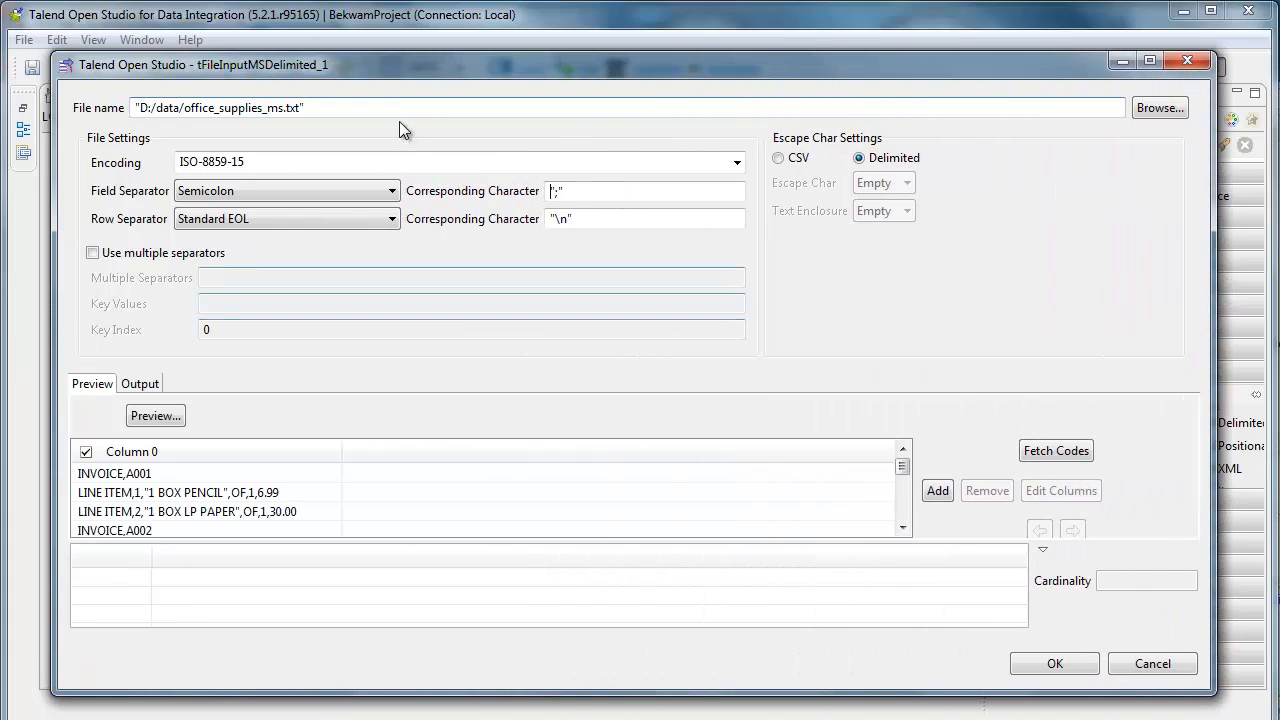
click(735, 162)
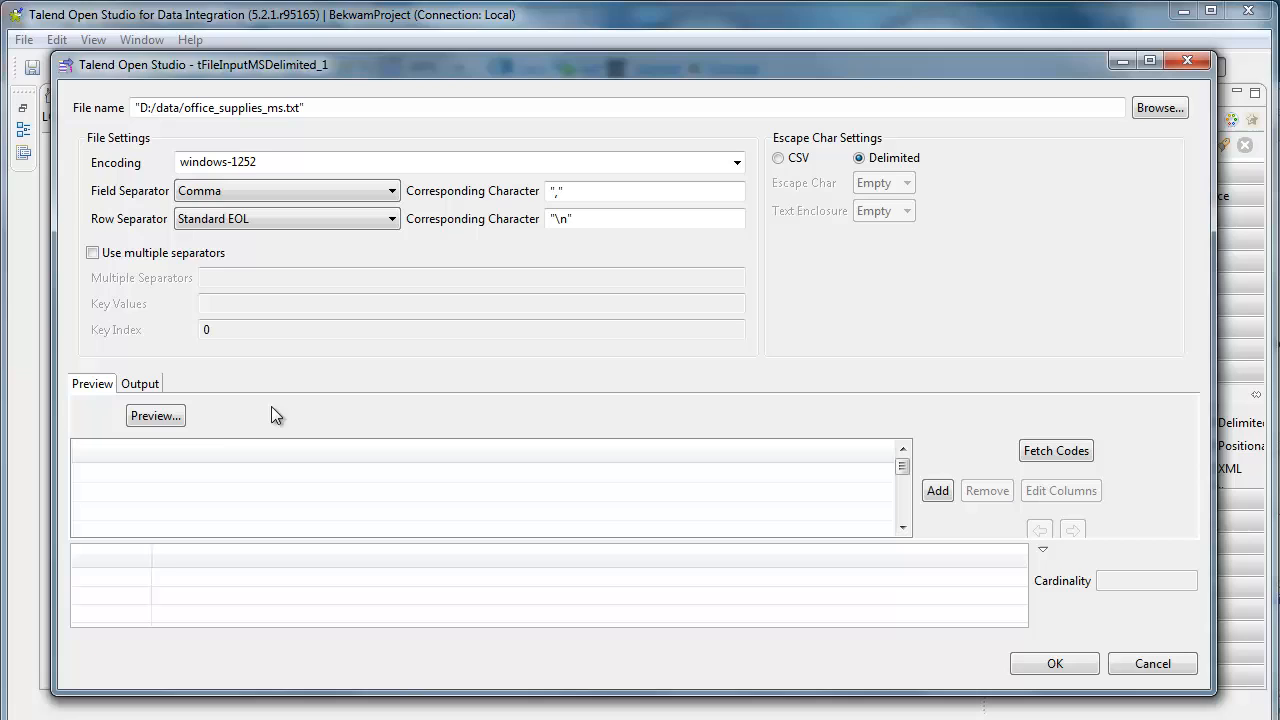
click(155, 415)
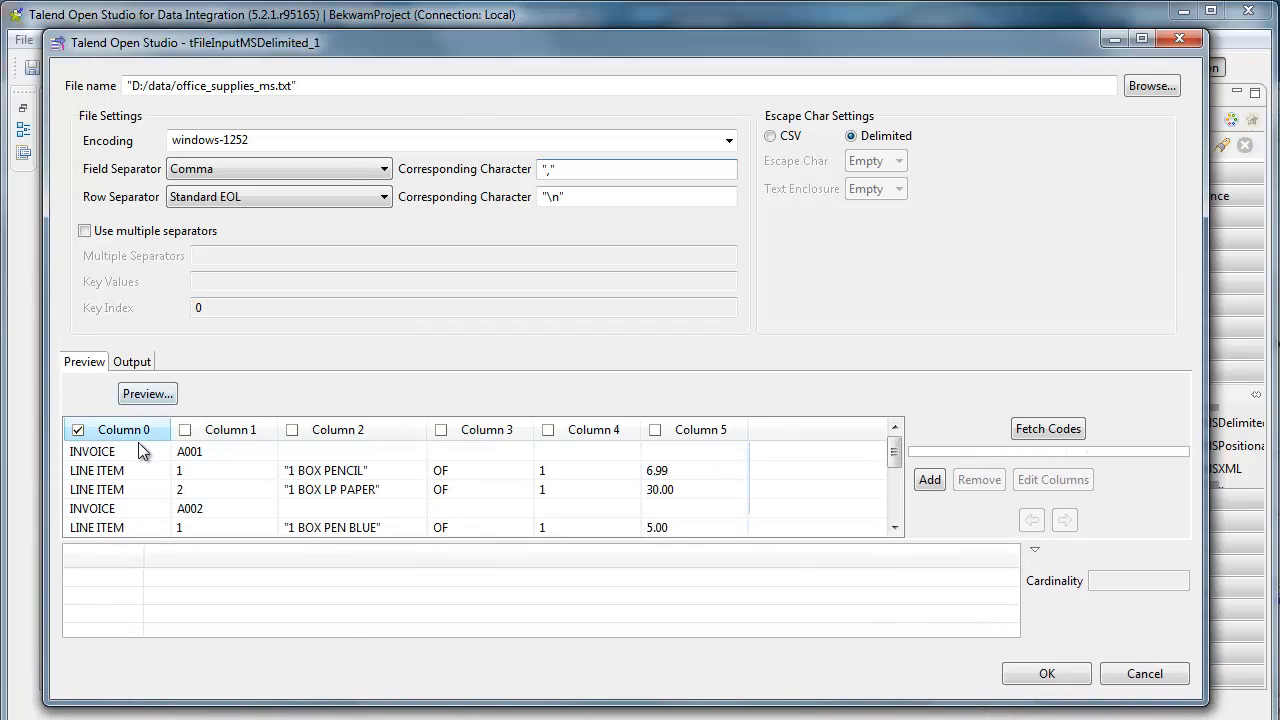
click(130, 490)
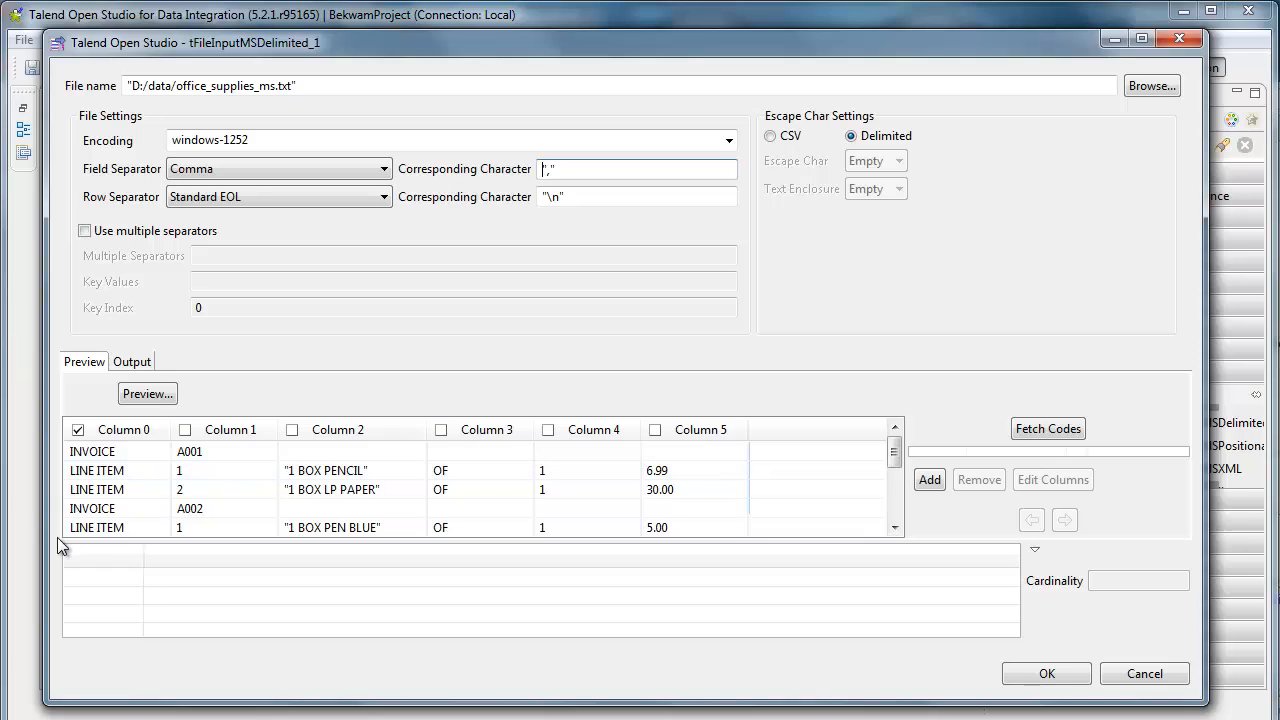
mouse_move(745, 30)
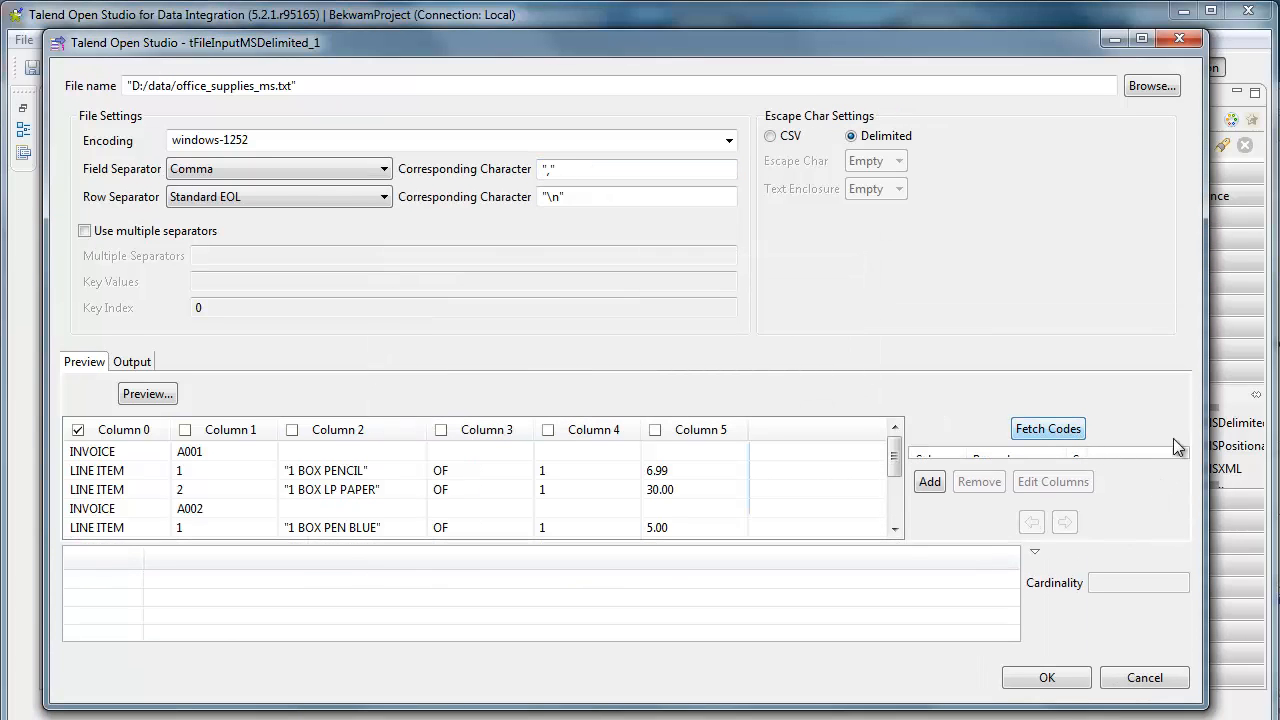
Step: Fetch INVOICE and LINE ITEM codes, rename Column1 to InvoiceNo, and rename a LINE ITEM column CatCode
click(1047, 428)
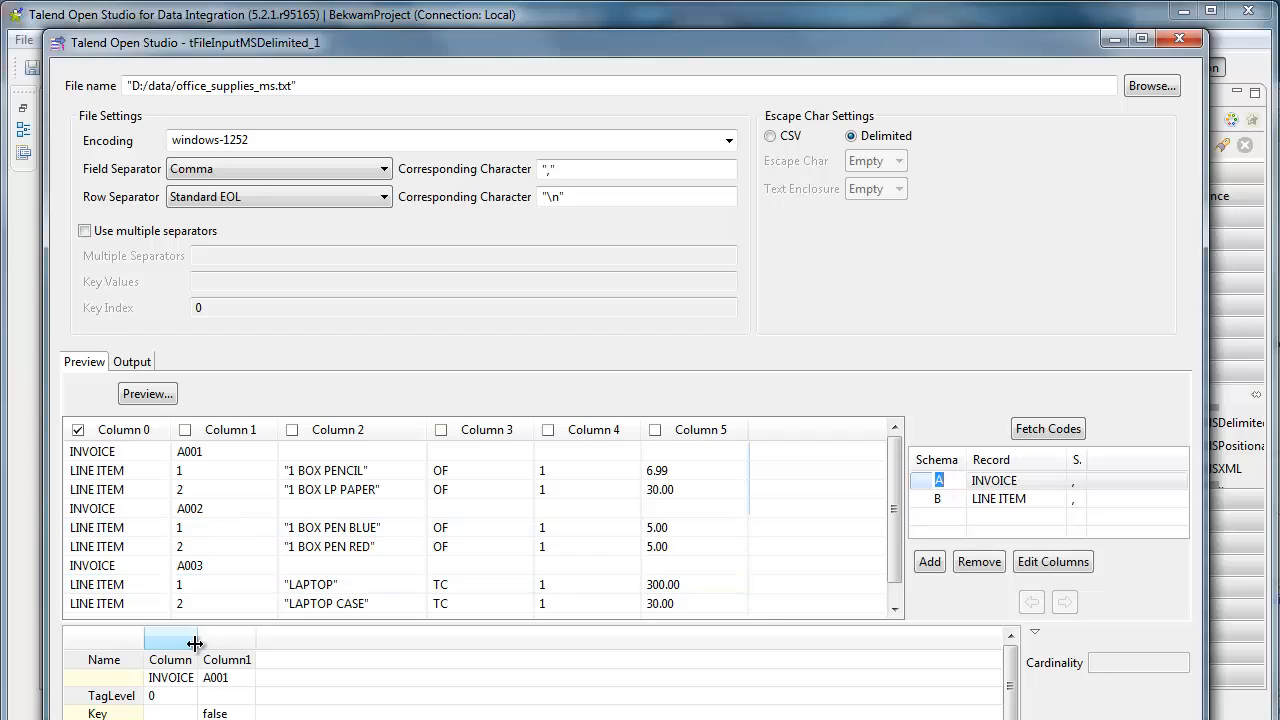
click(226, 660)
text(nvoiceNo)
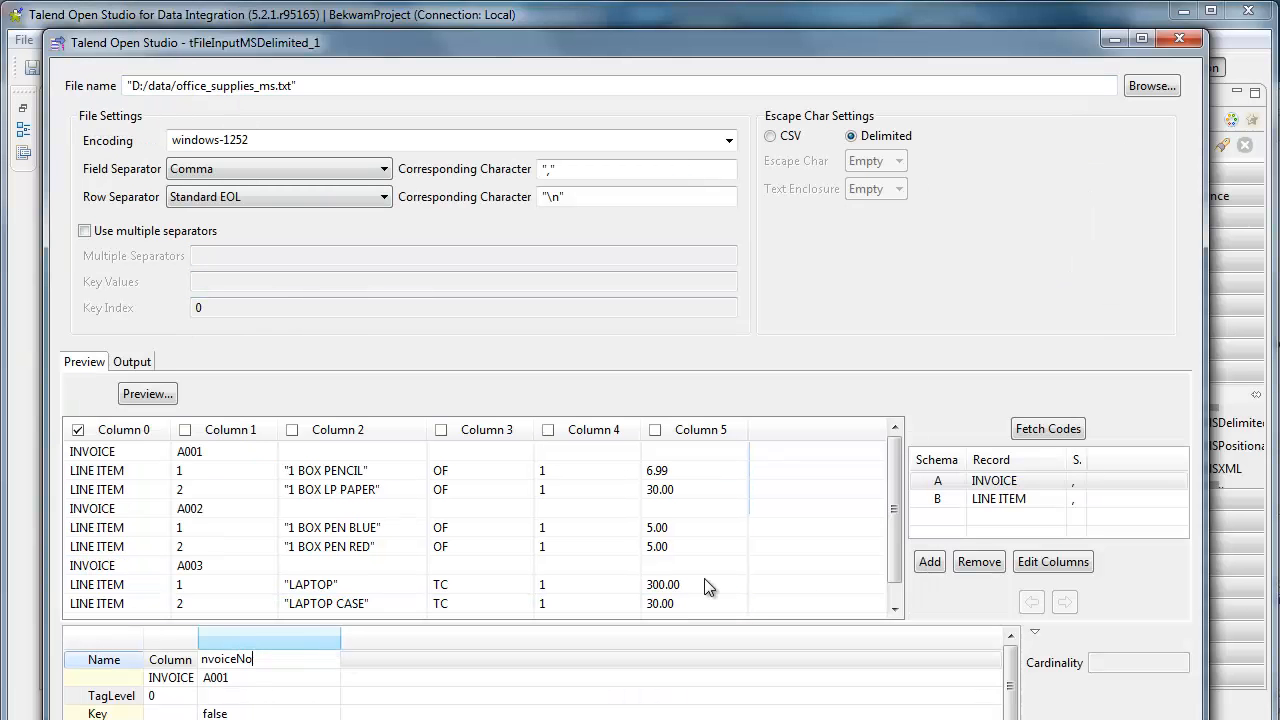
click(994, 480)
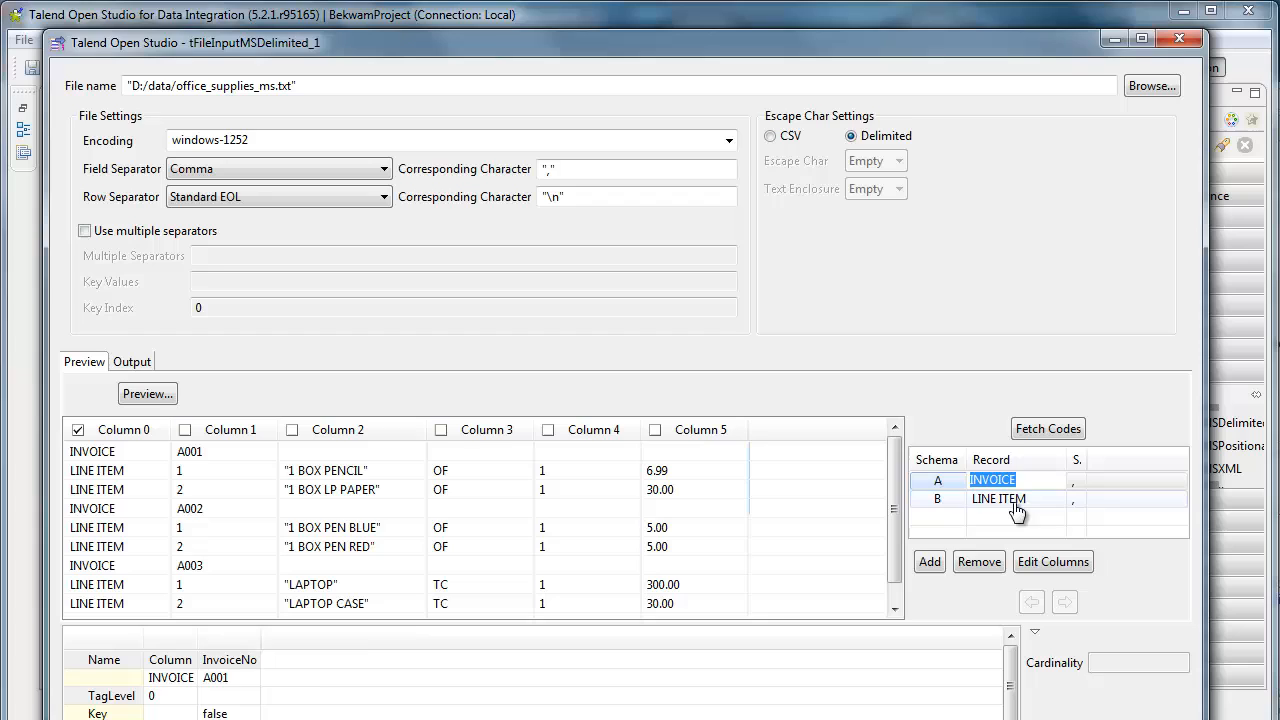
click(998, 499)
text(Cat)
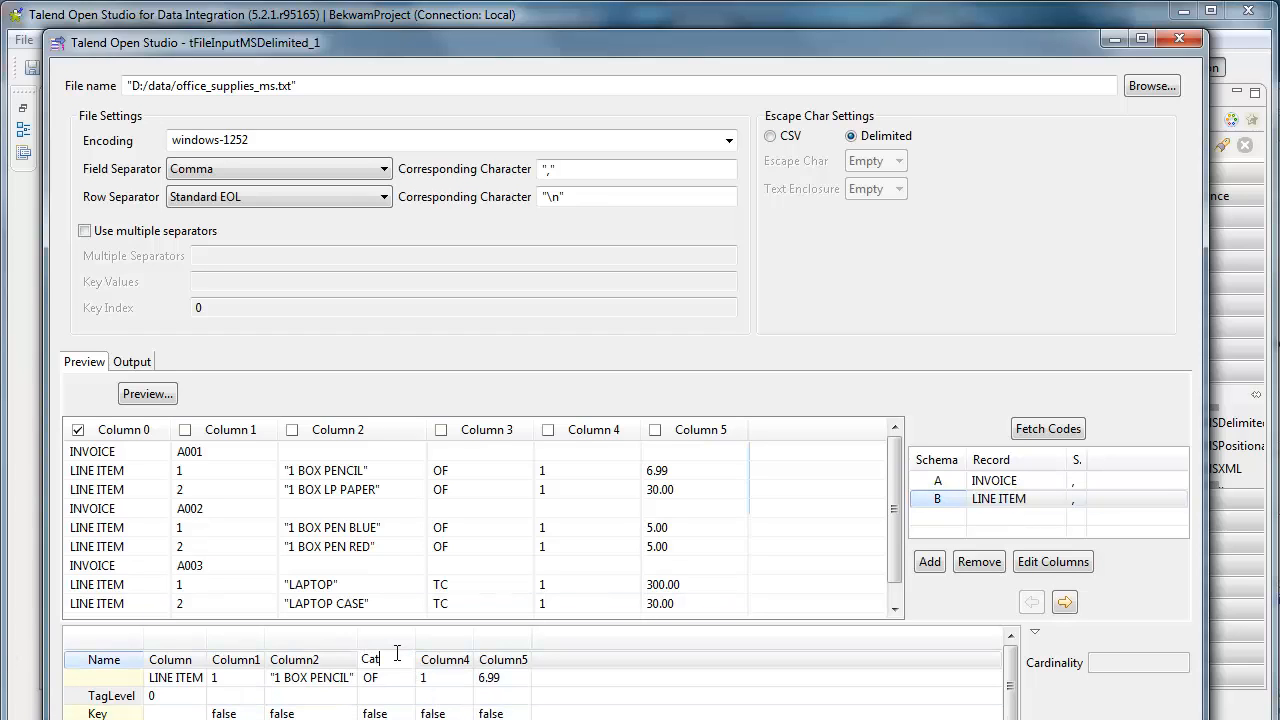
click(386, 659)
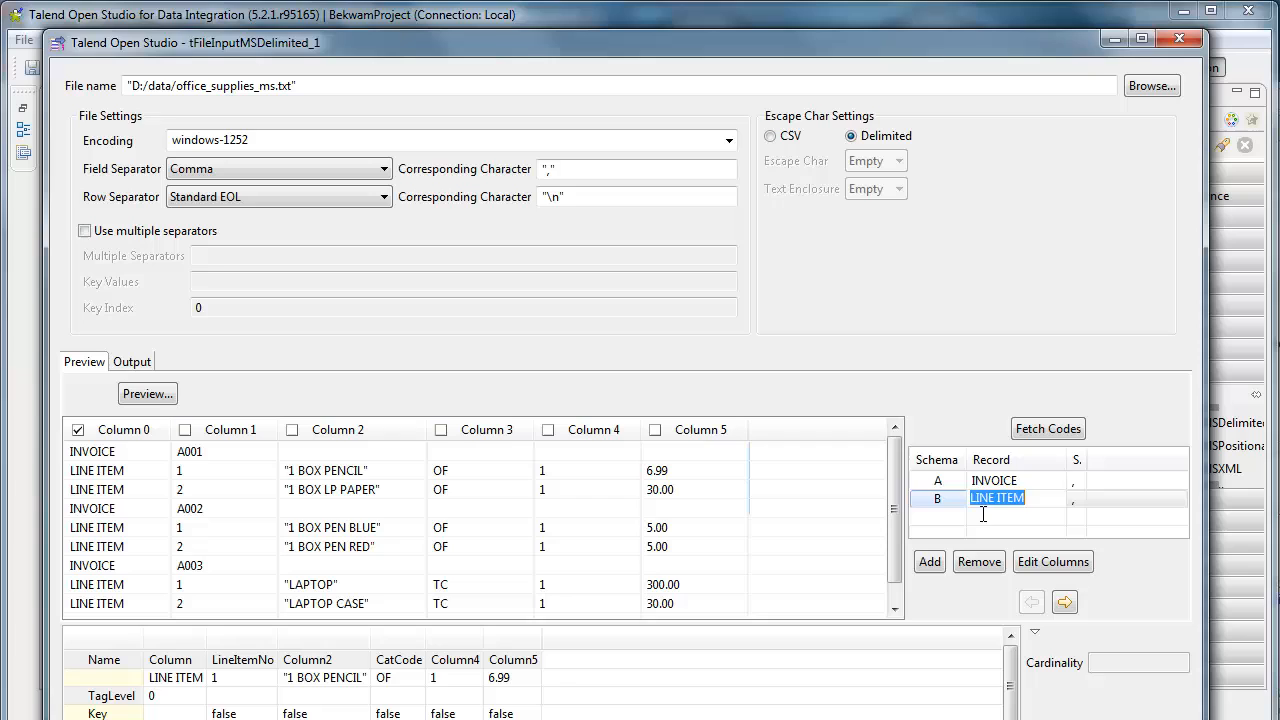
mouse_move(1064, 602)
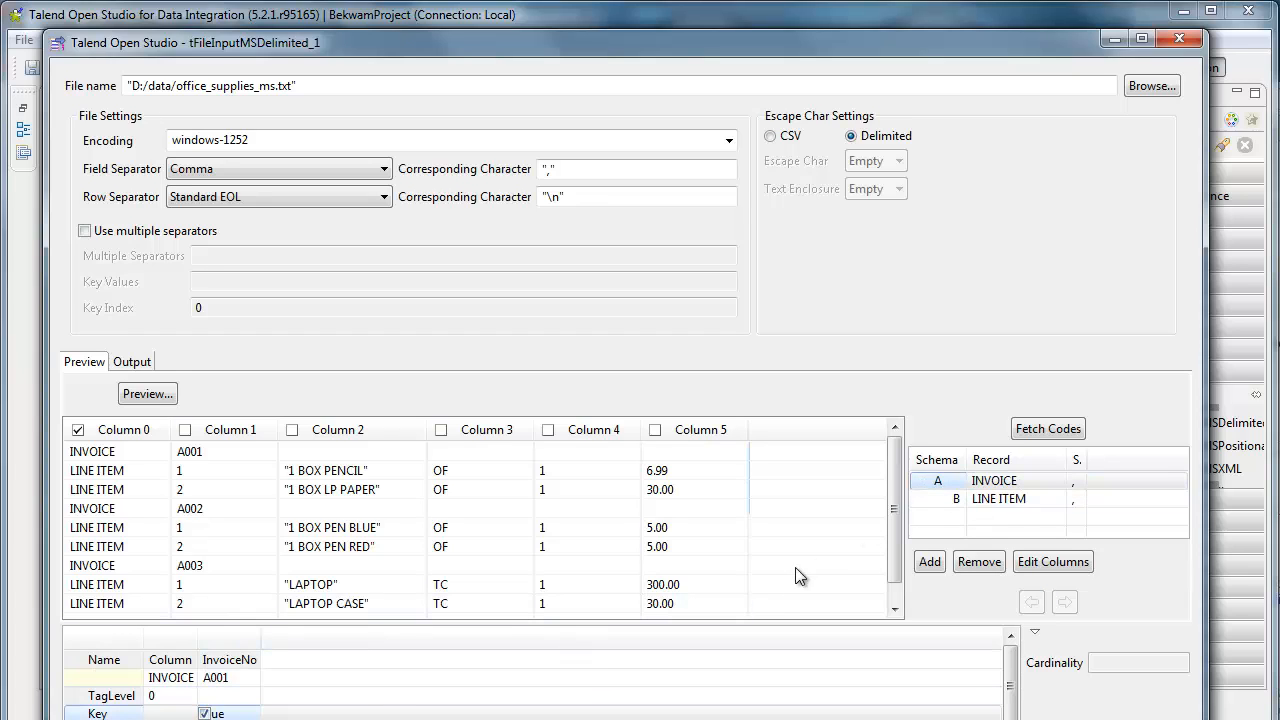
Step: Make InvoiceNo the INVOICE key, nest LINE ITEM at TagLevel 1, and apply the schemas
click(998, 498)
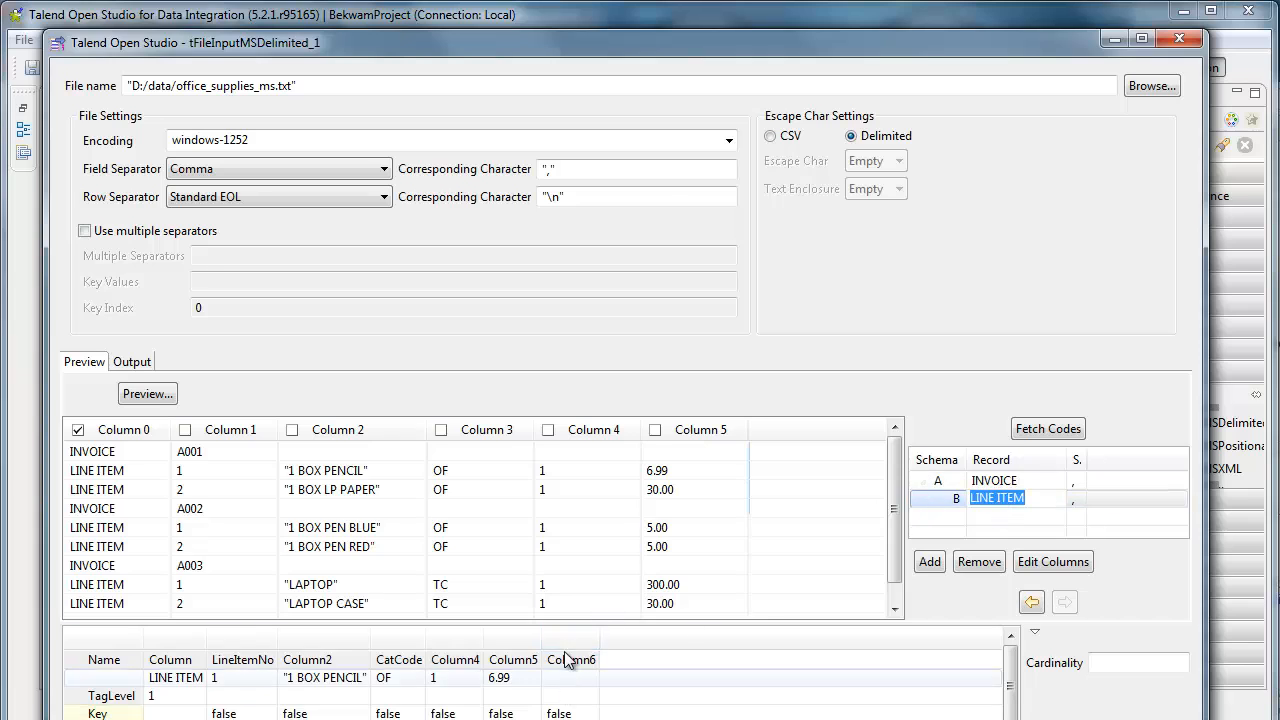
click(570, 660)
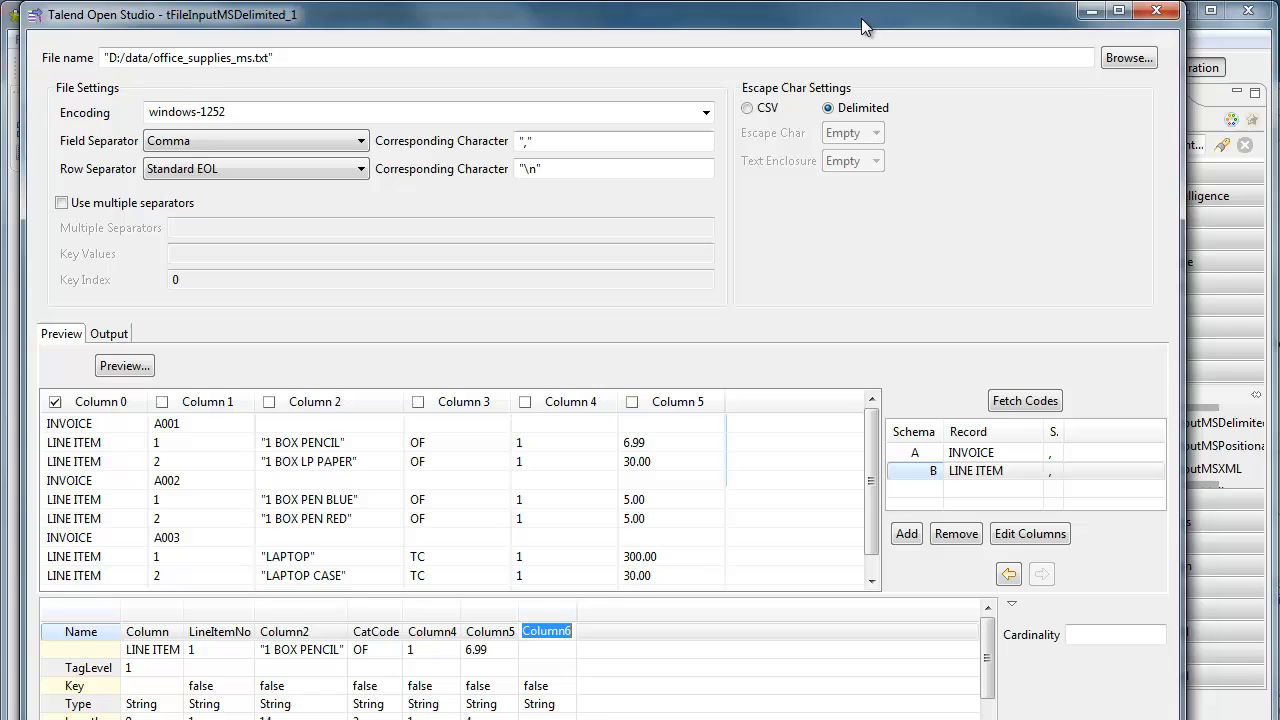
mouse_move(988, 28)
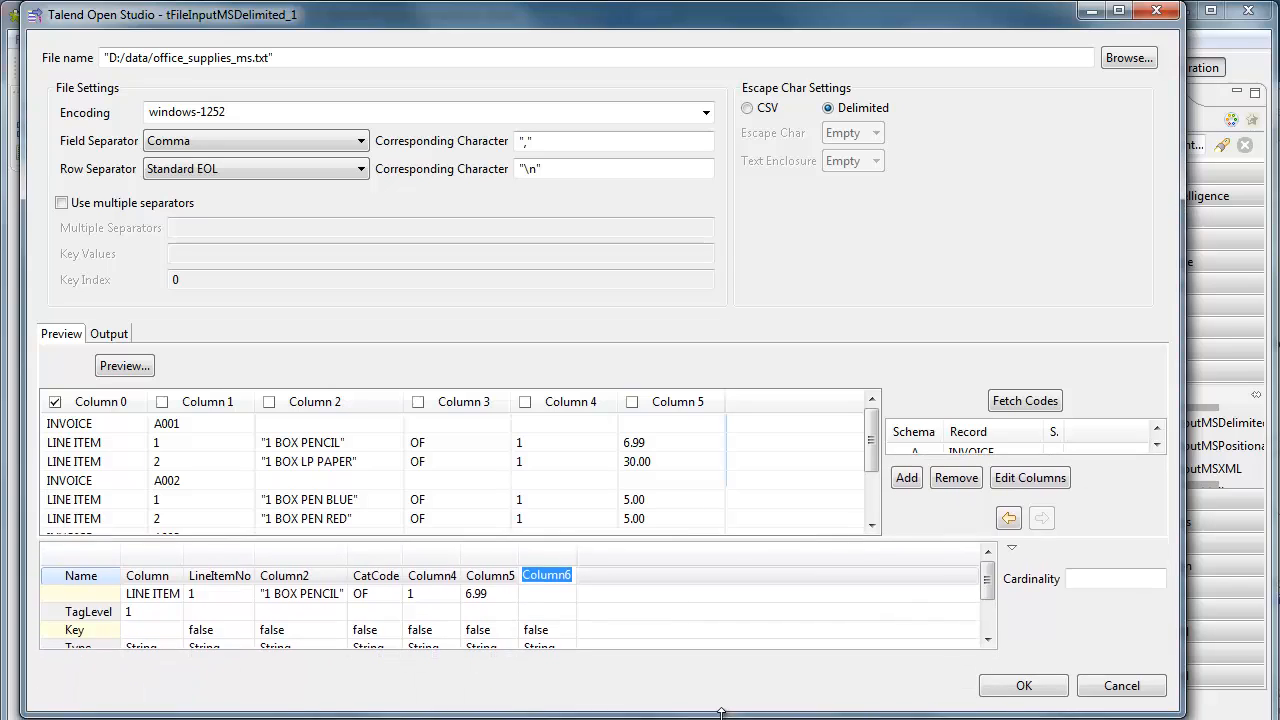
mouse_move(918, 637)
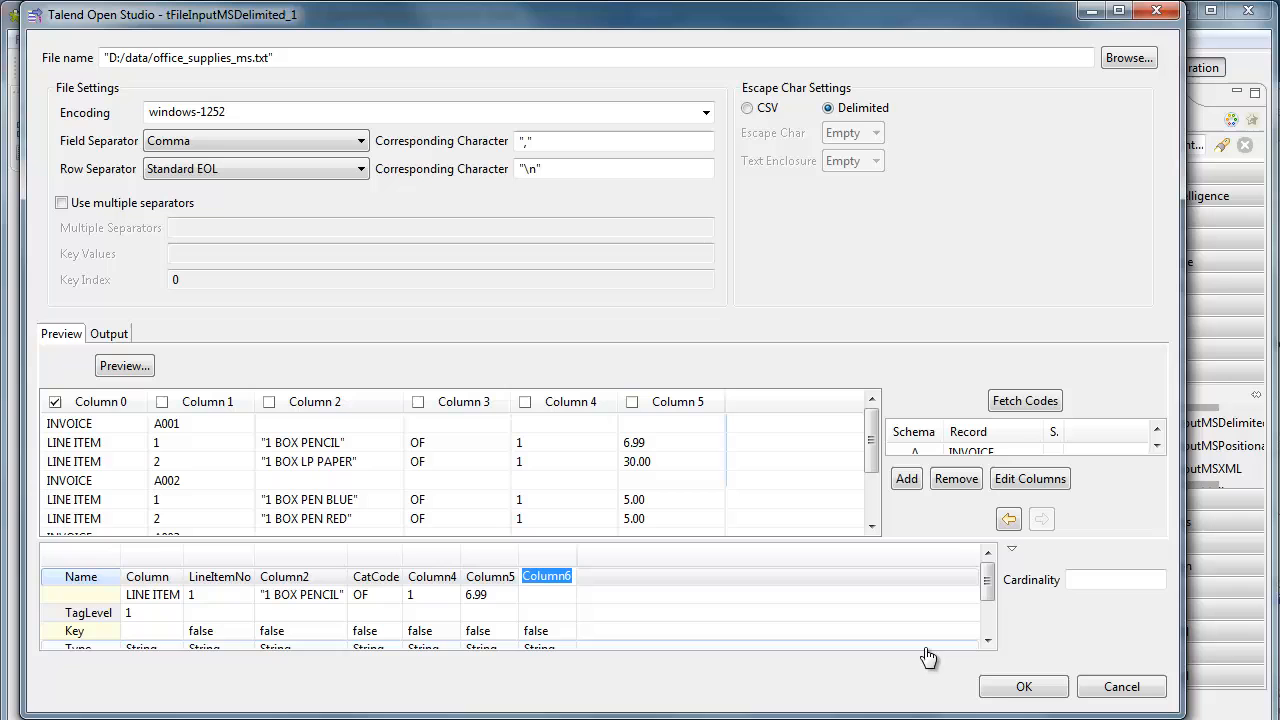
click(1024, 687)
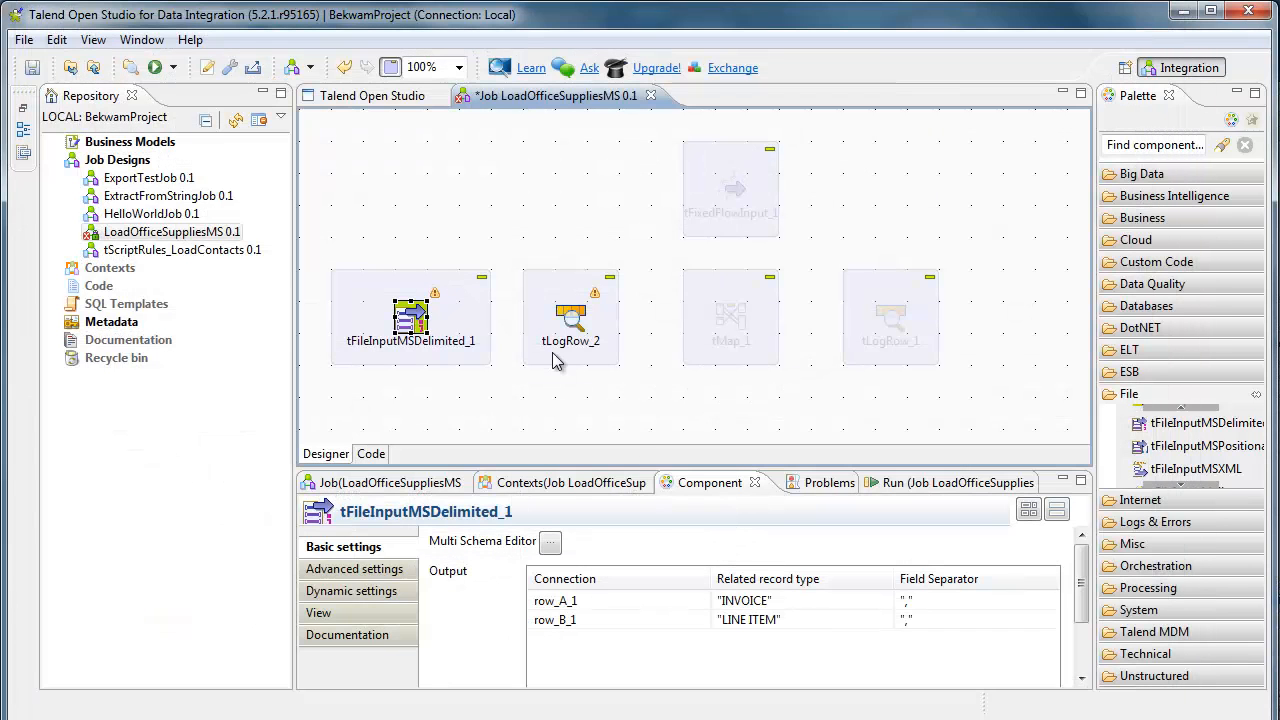
Step: Connect the file input's LINE ITEM rows to a log component and run the job
right_click(411, 315)
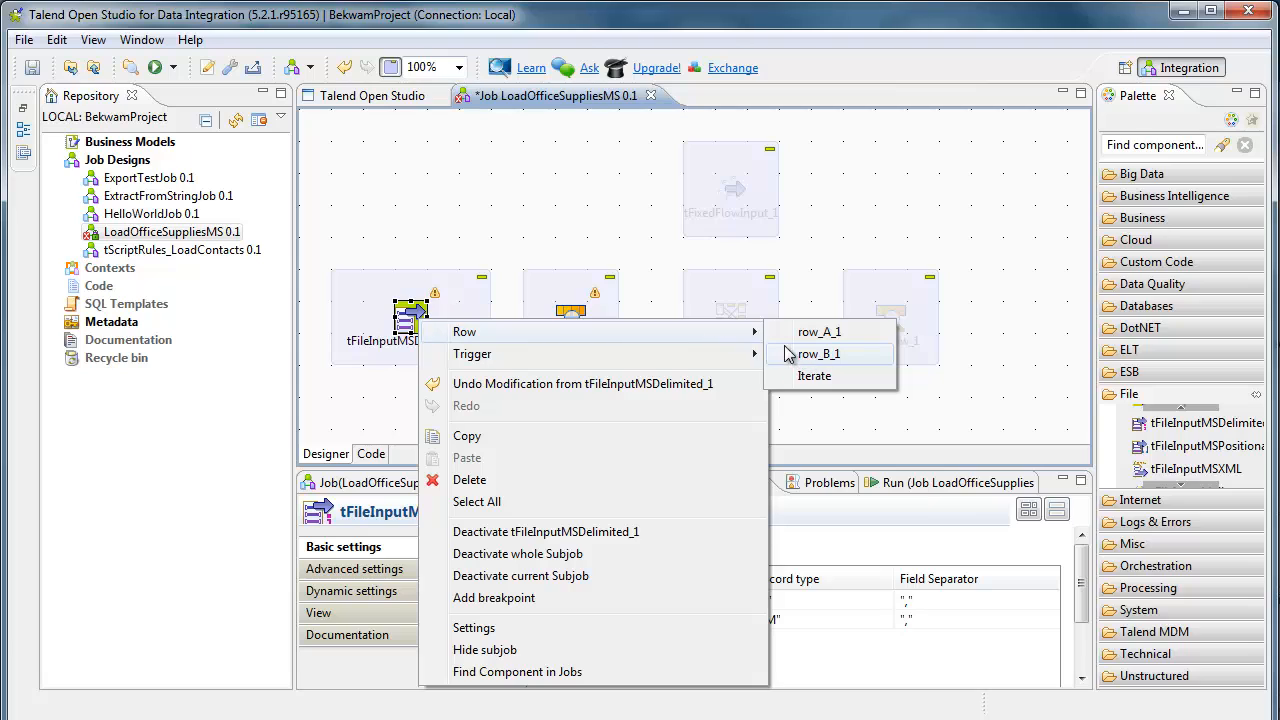
mouse_move(832, 362)
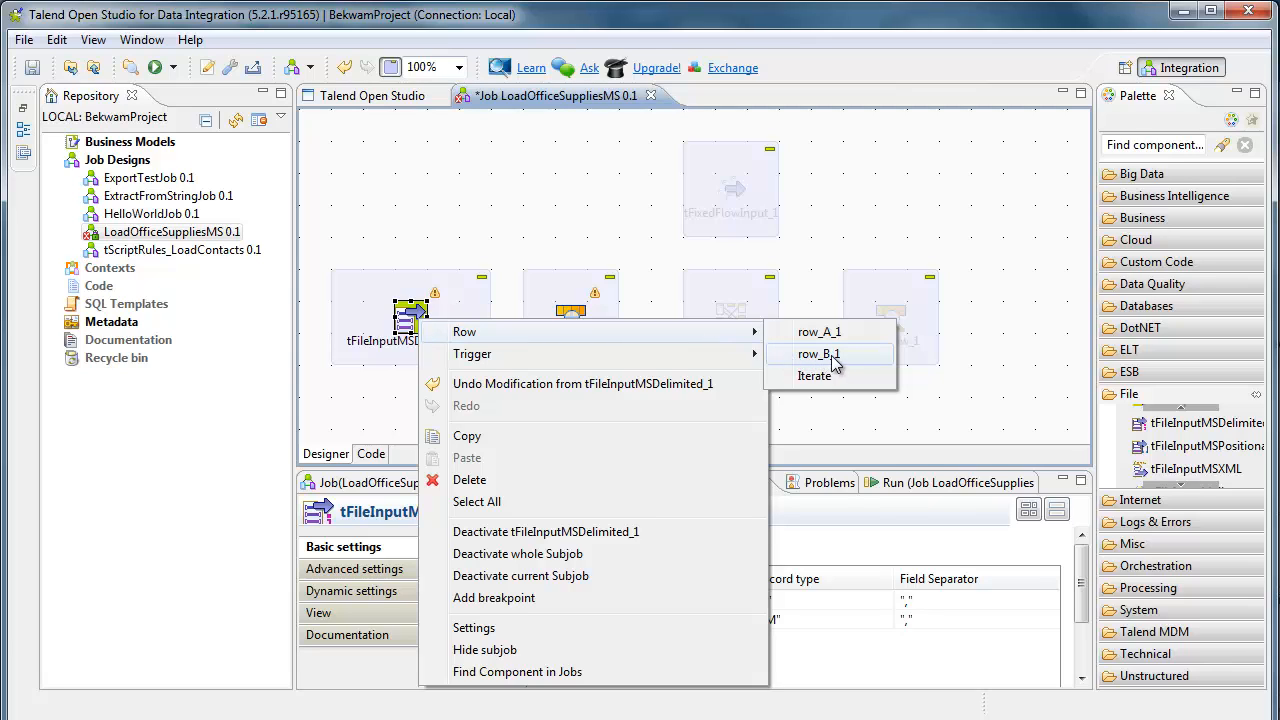
mouse_move(850, 360)
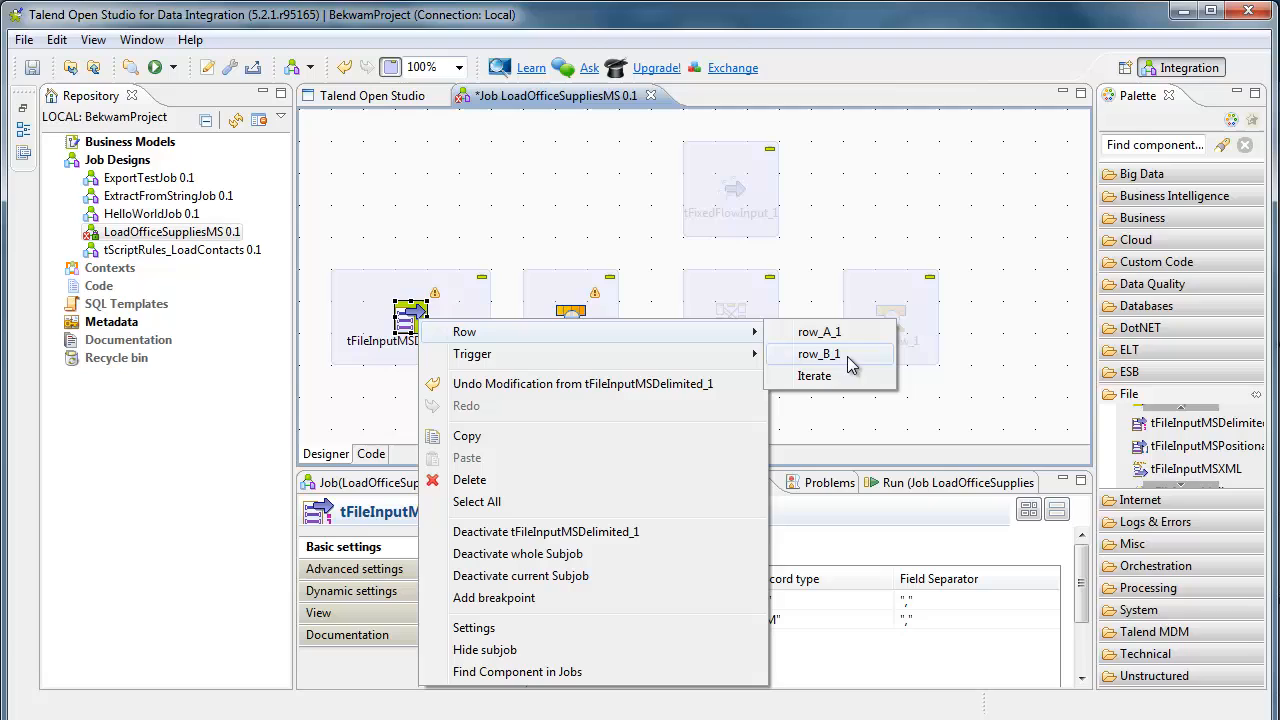
mouse_move(820, 332)
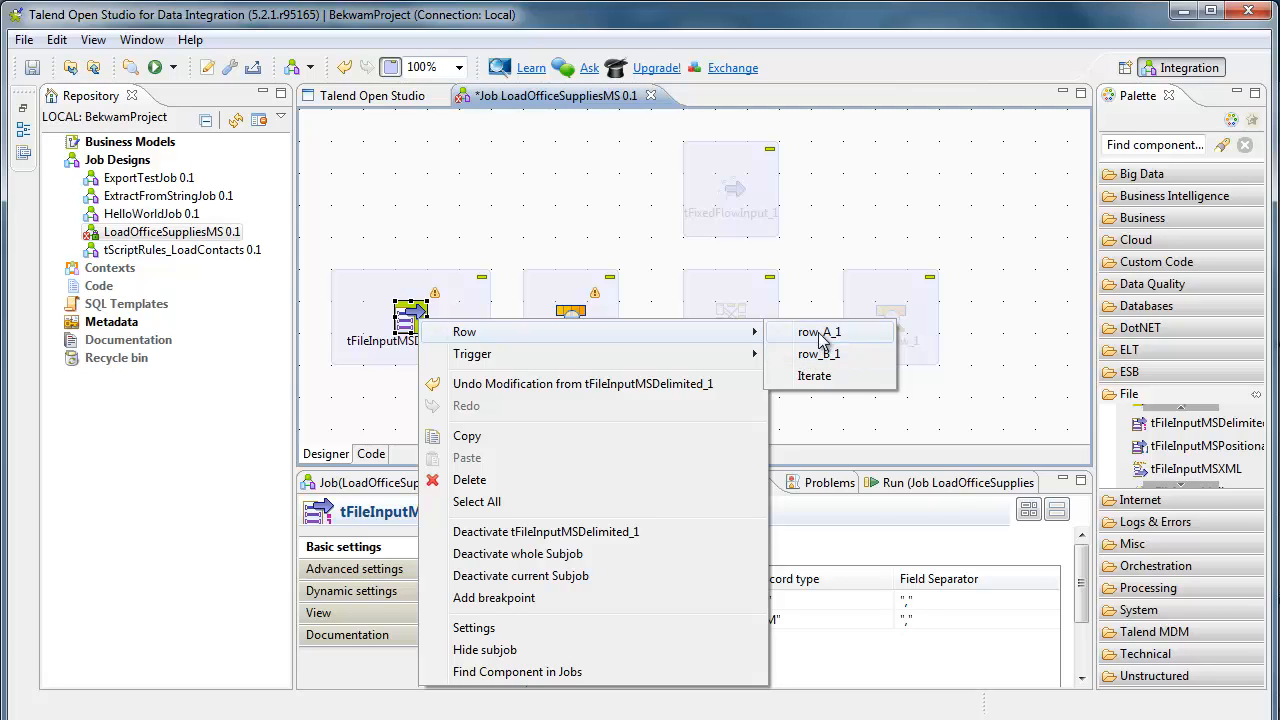
mouse_move(835, 343)
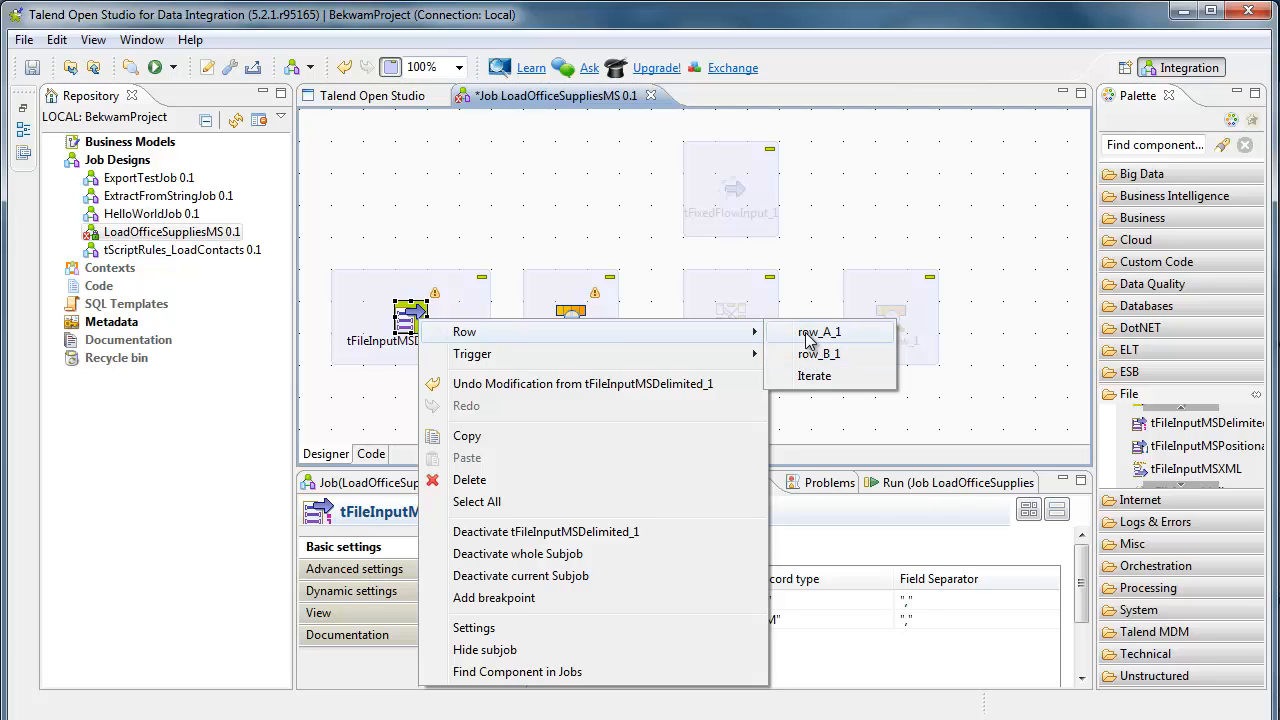
mouse_move(808, 356)
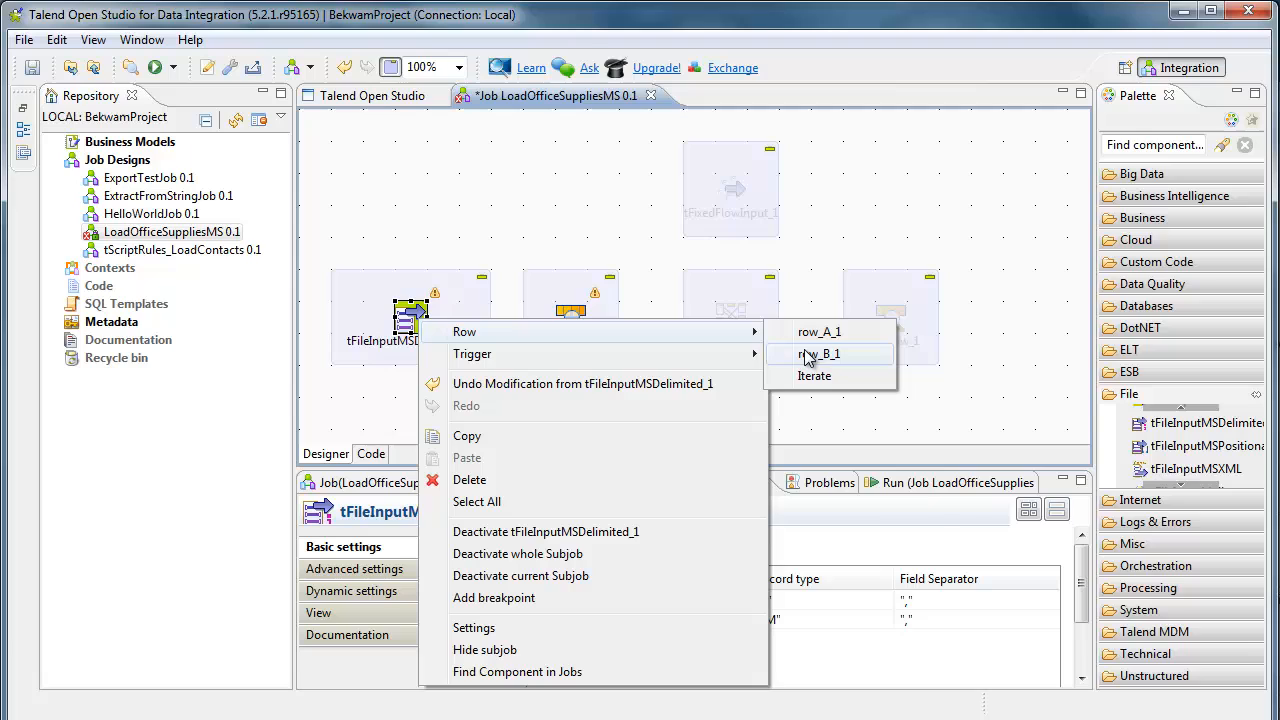
mouse_move(814, 331)
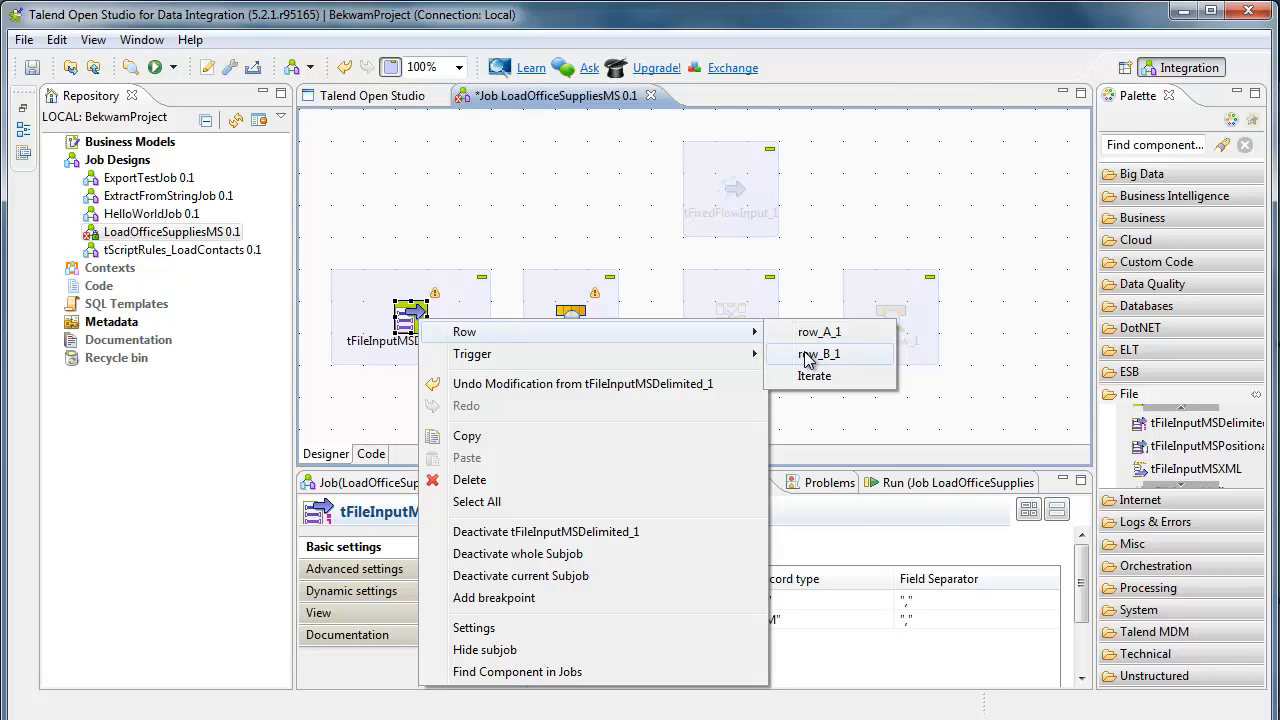
click(818, 354)
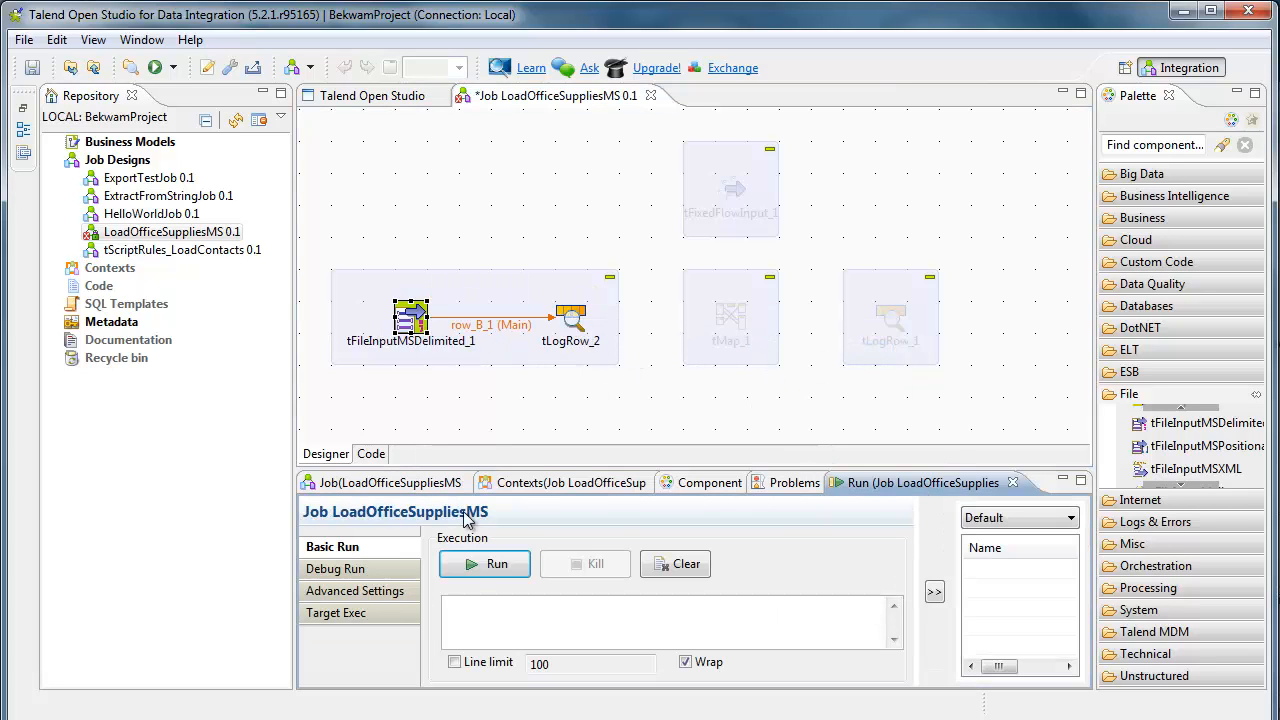
click(484, 564)
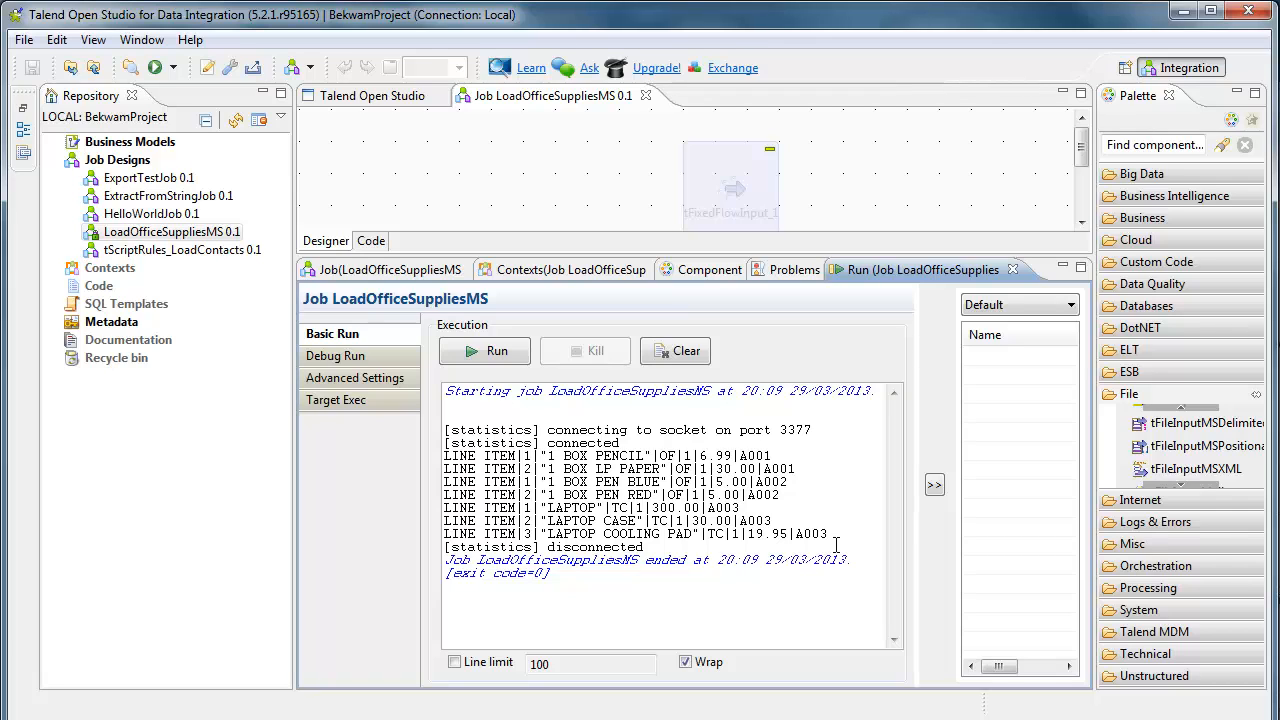
mouse_move(738, 450)
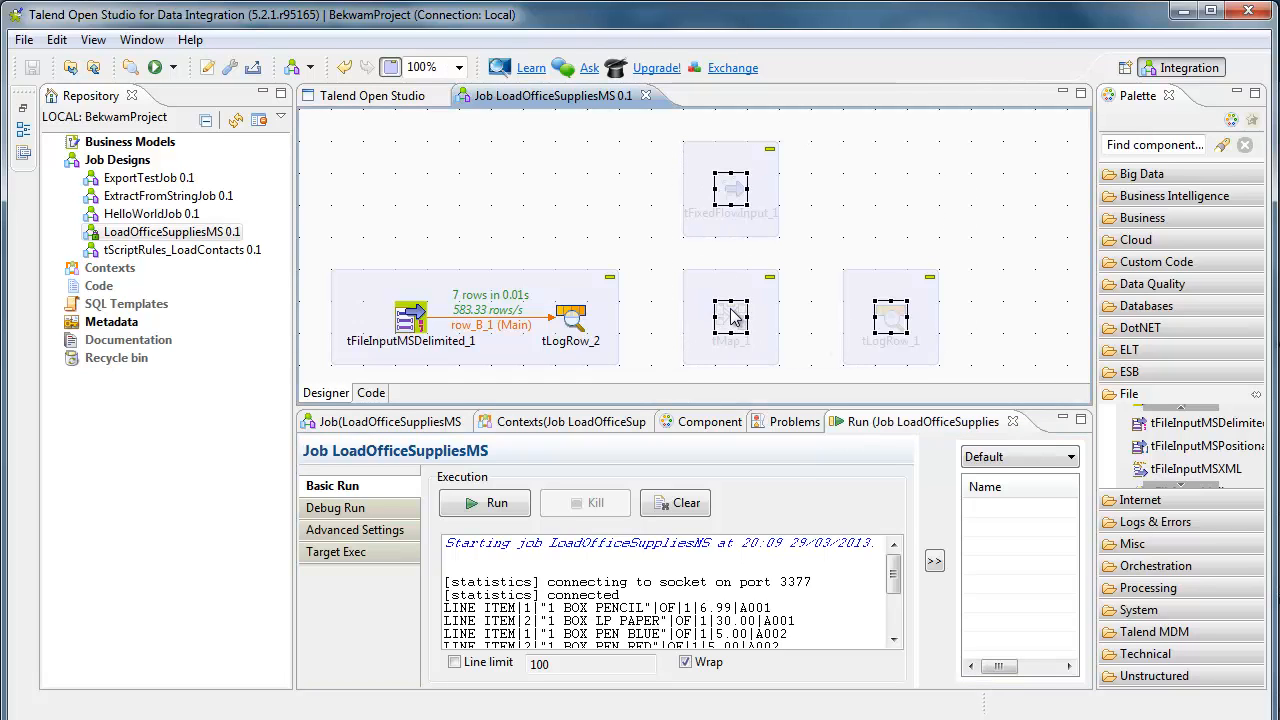
Step: Activate tFixedFlowInput_1, tMap_1 and tLogRow_1, review the category lookup, and link tLogRow_2 into tMap_1
right_click(730, 315)
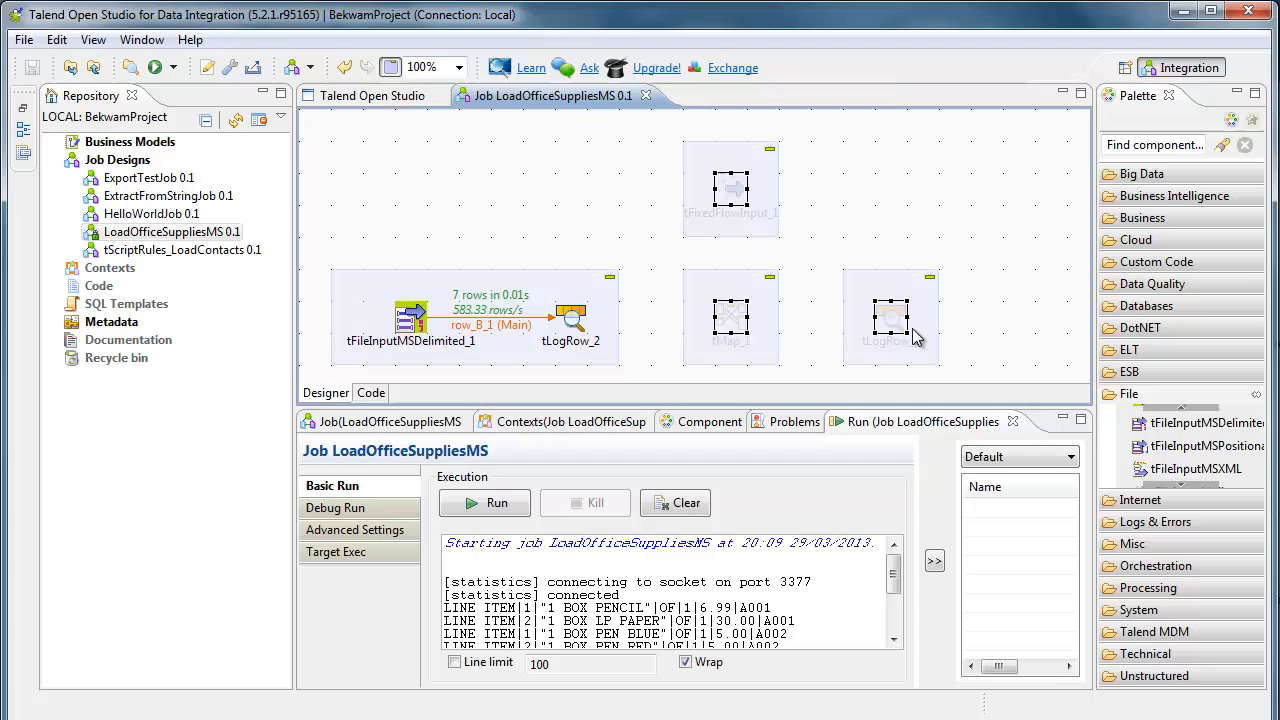
right_click(890, 315)
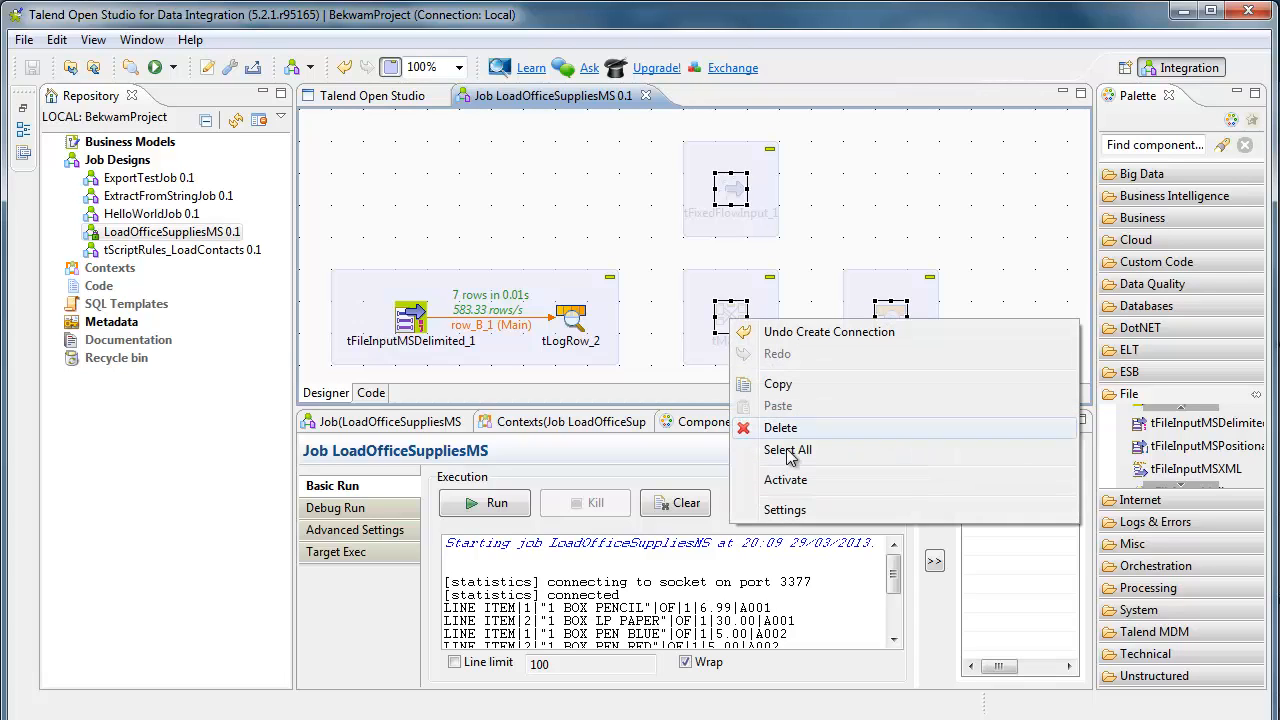
click(787, 450)
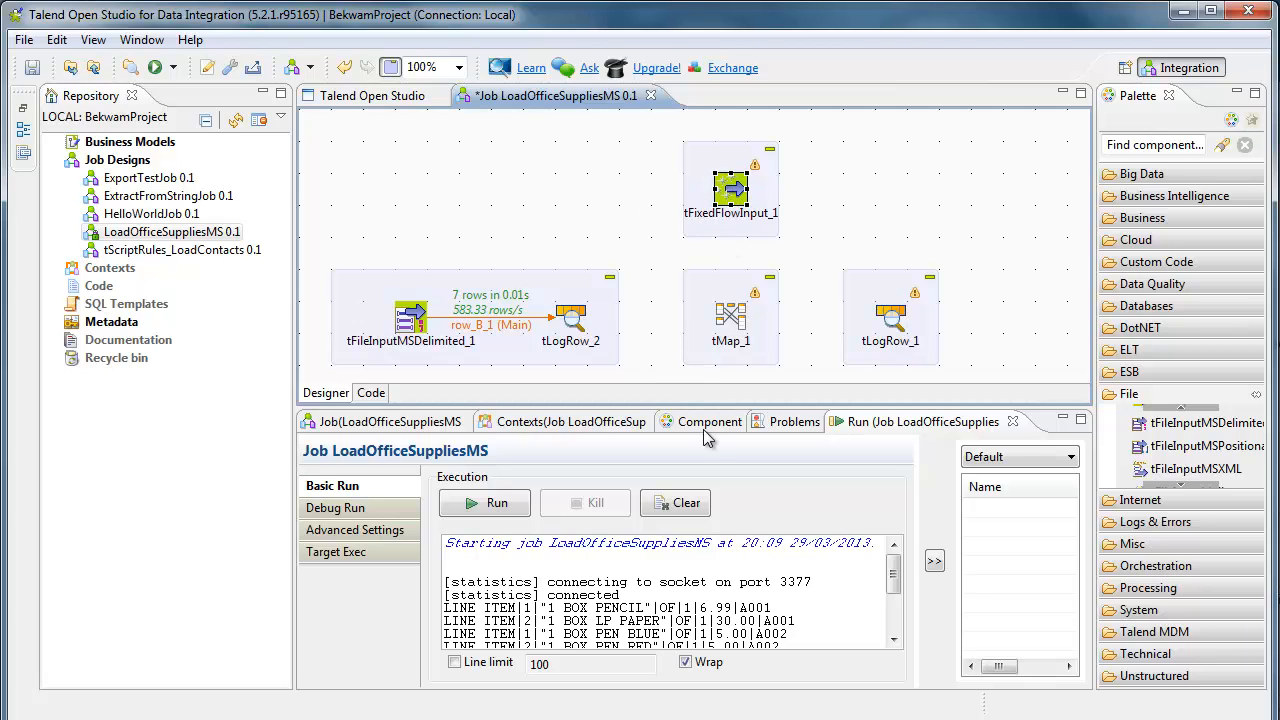
click(709, 421)
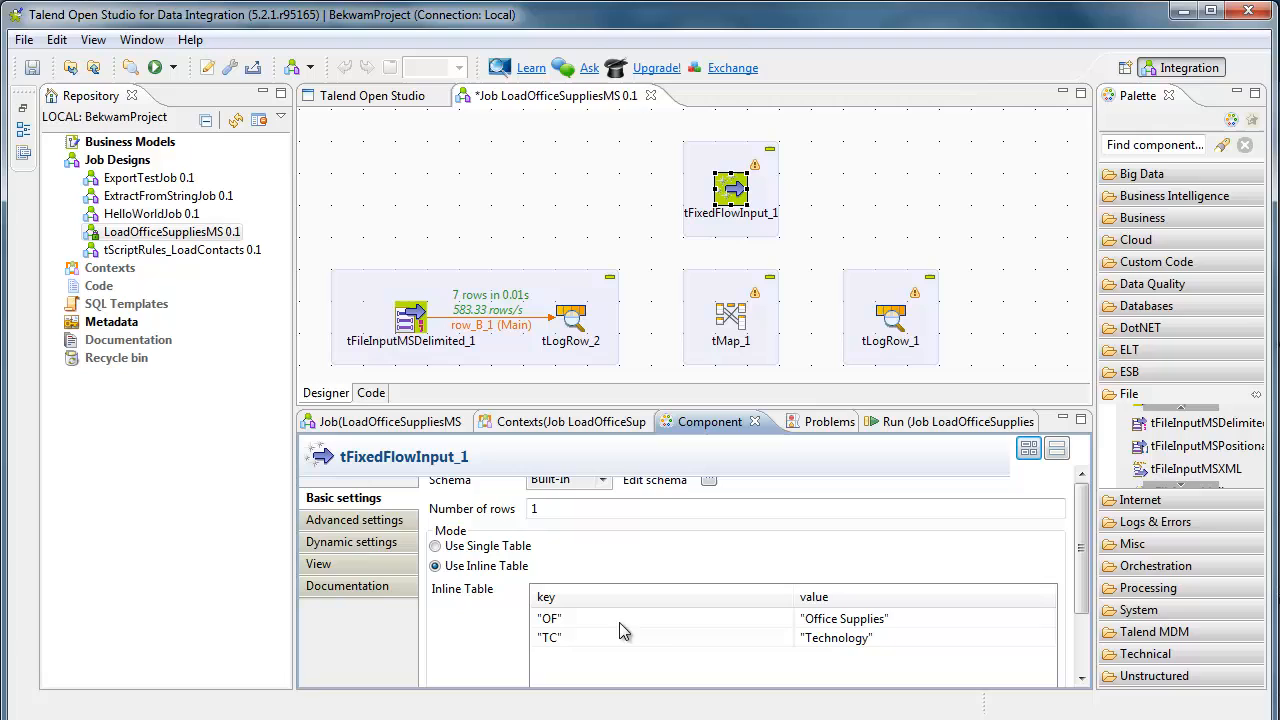
mouse_move(695, 637)
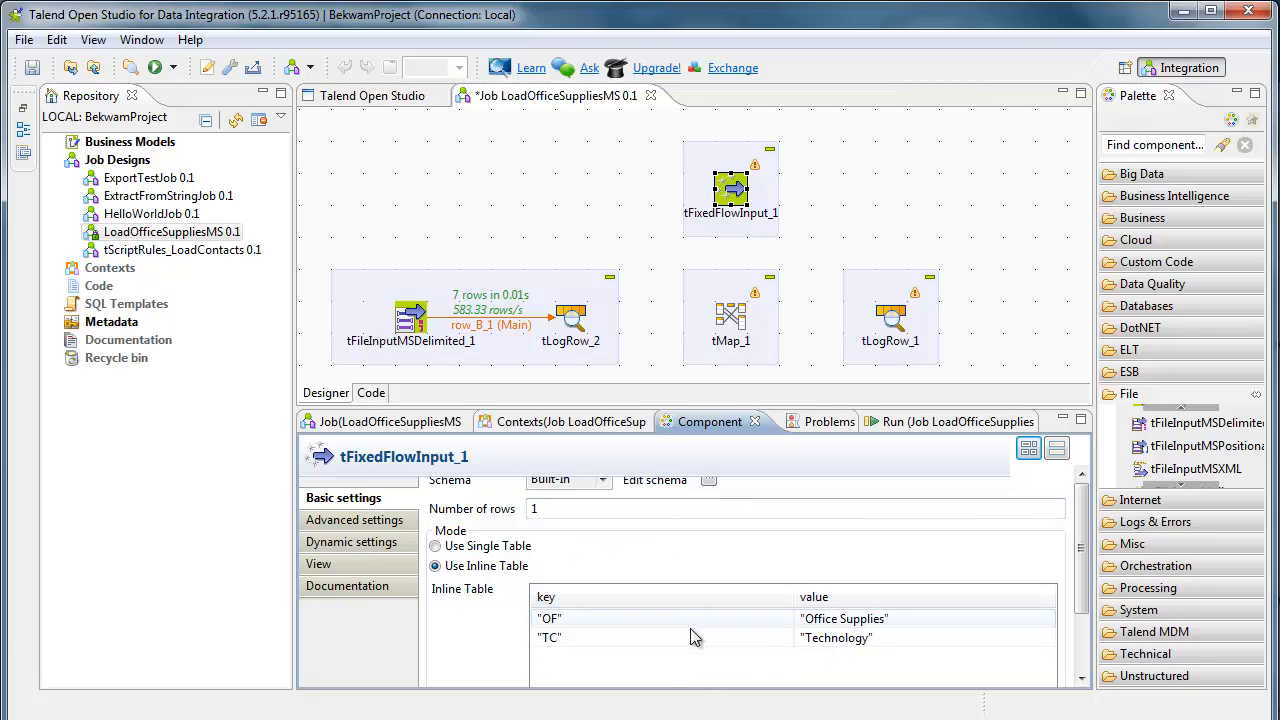
mouse_move(665, 669)
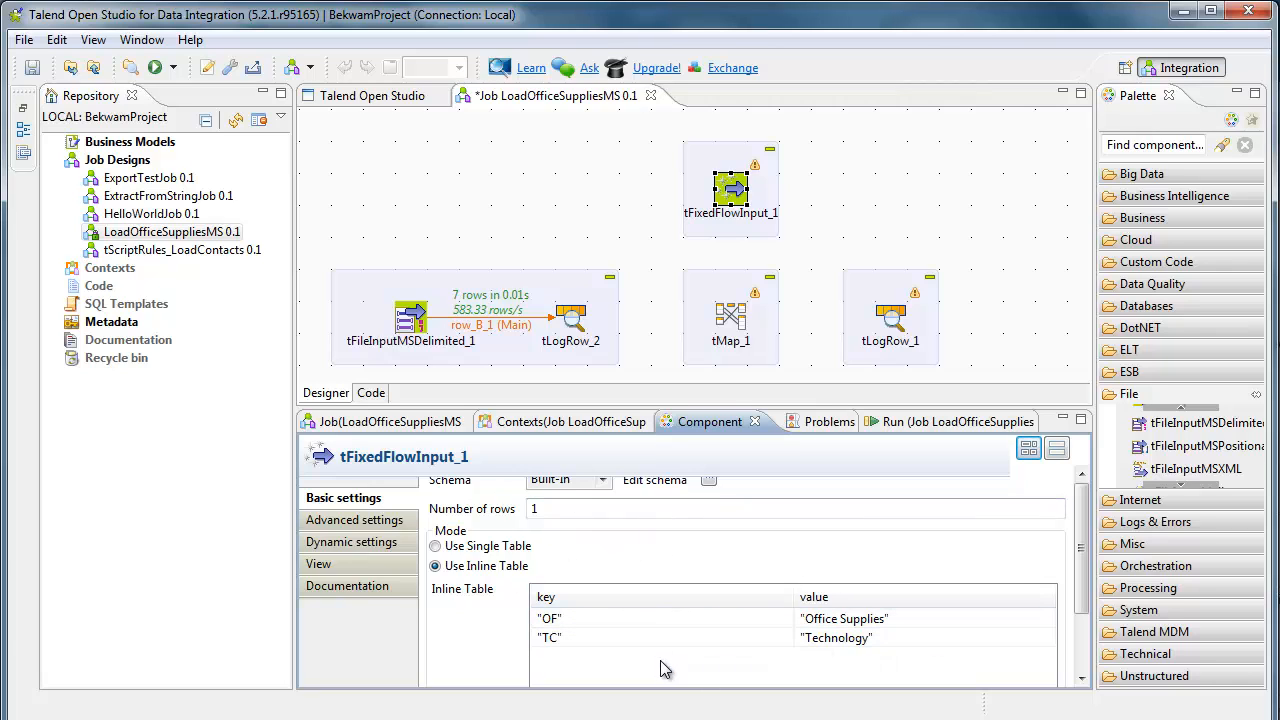
mouse_move(623, 637)
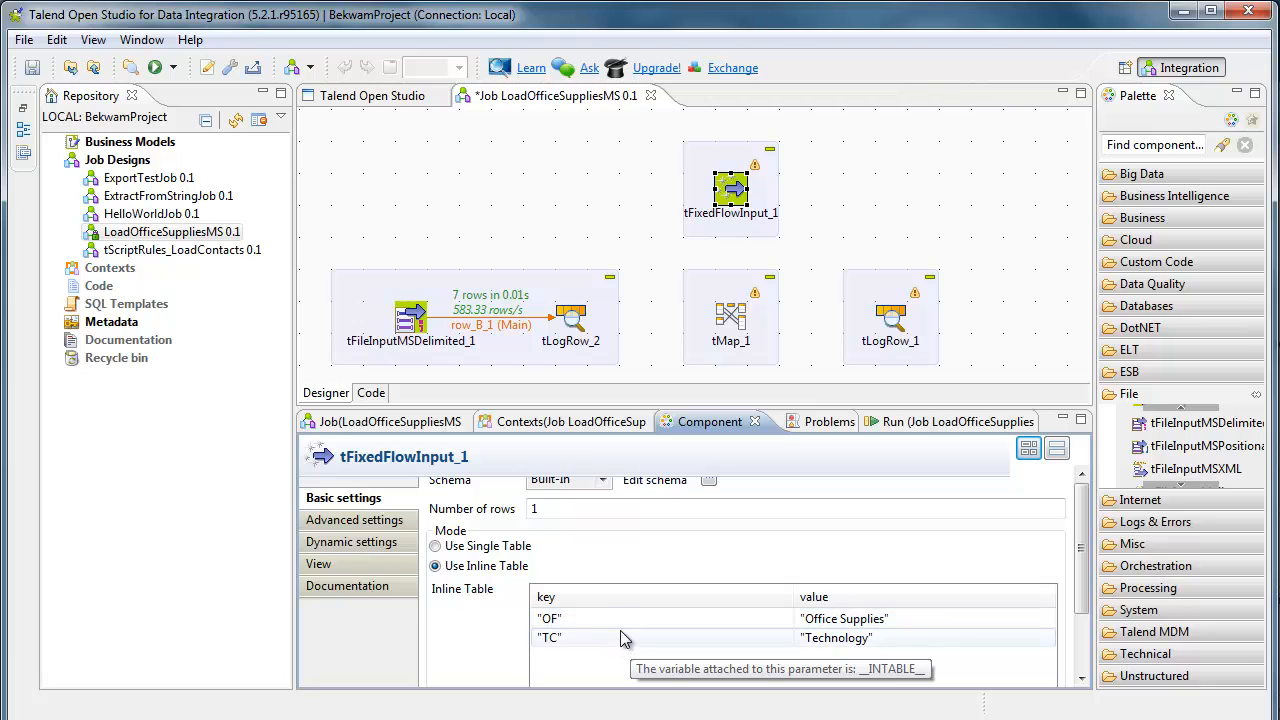
mouse_move(565, 250)
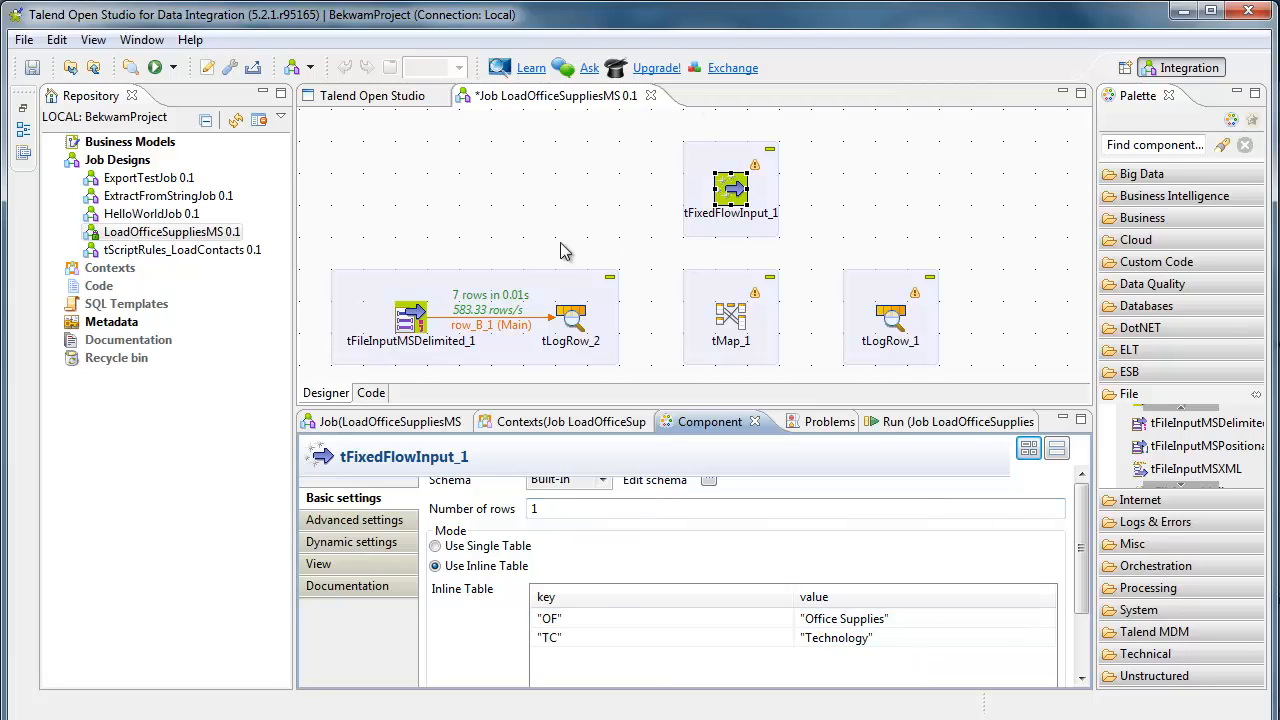
right_click(570, 315)
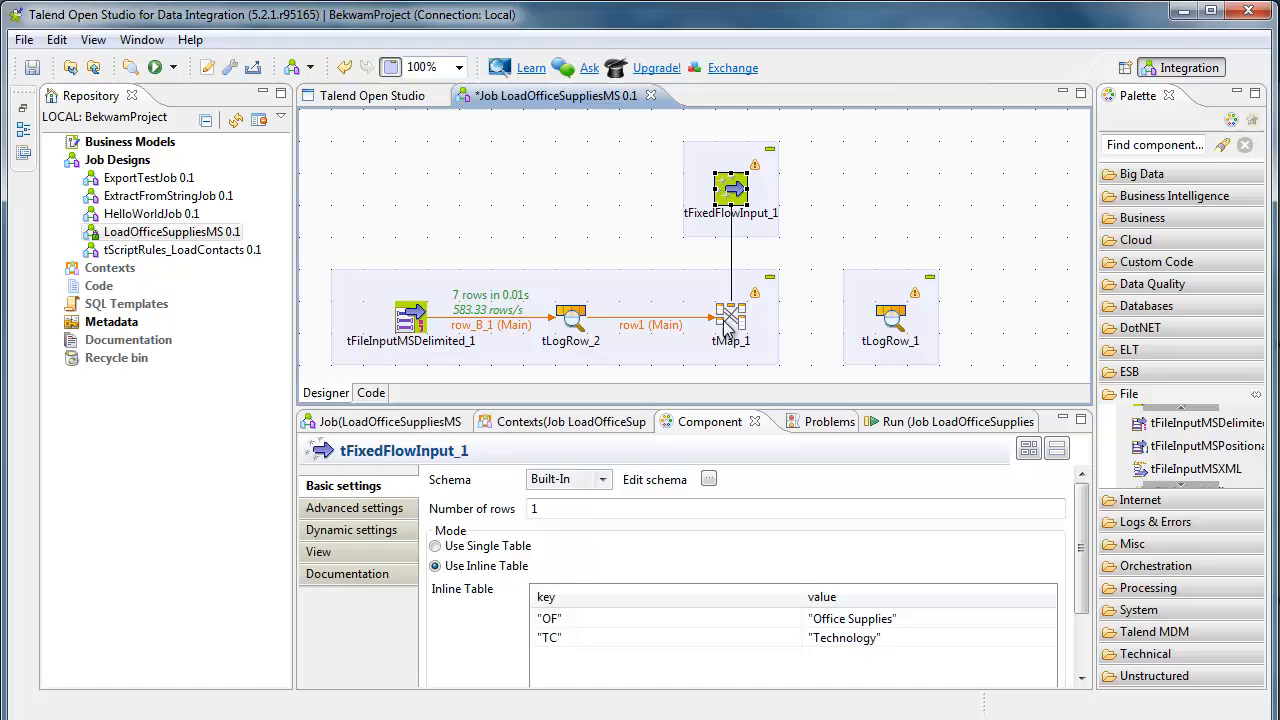
Step: In tMap_1, add output out1 and join CatCode to the lookup's key column
double_click(728, 318)
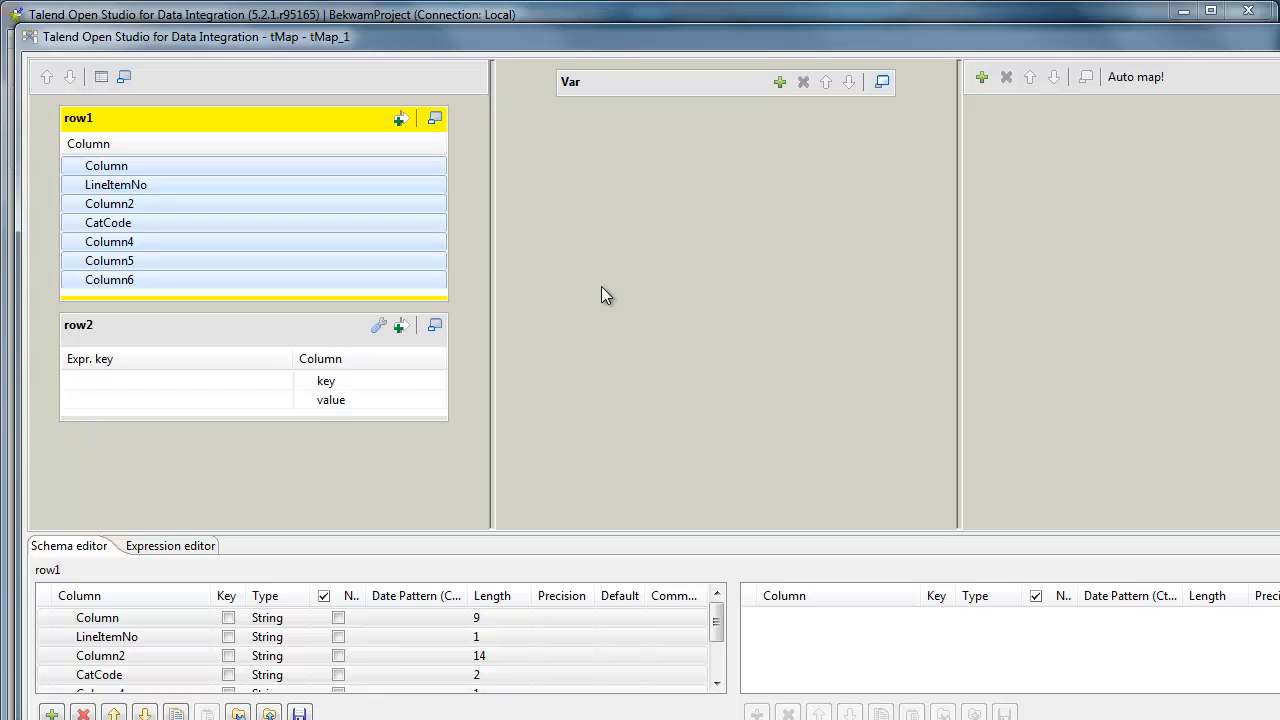
mouse_move(984, 80)
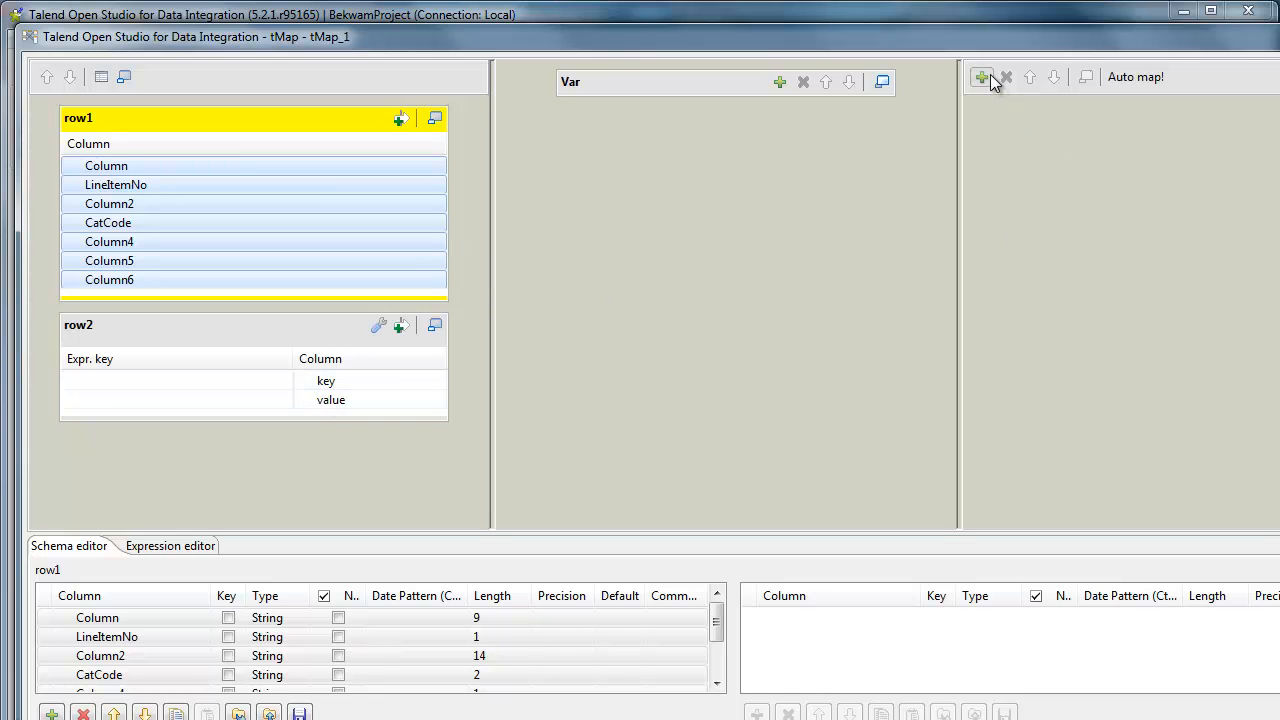
click(982, 79)
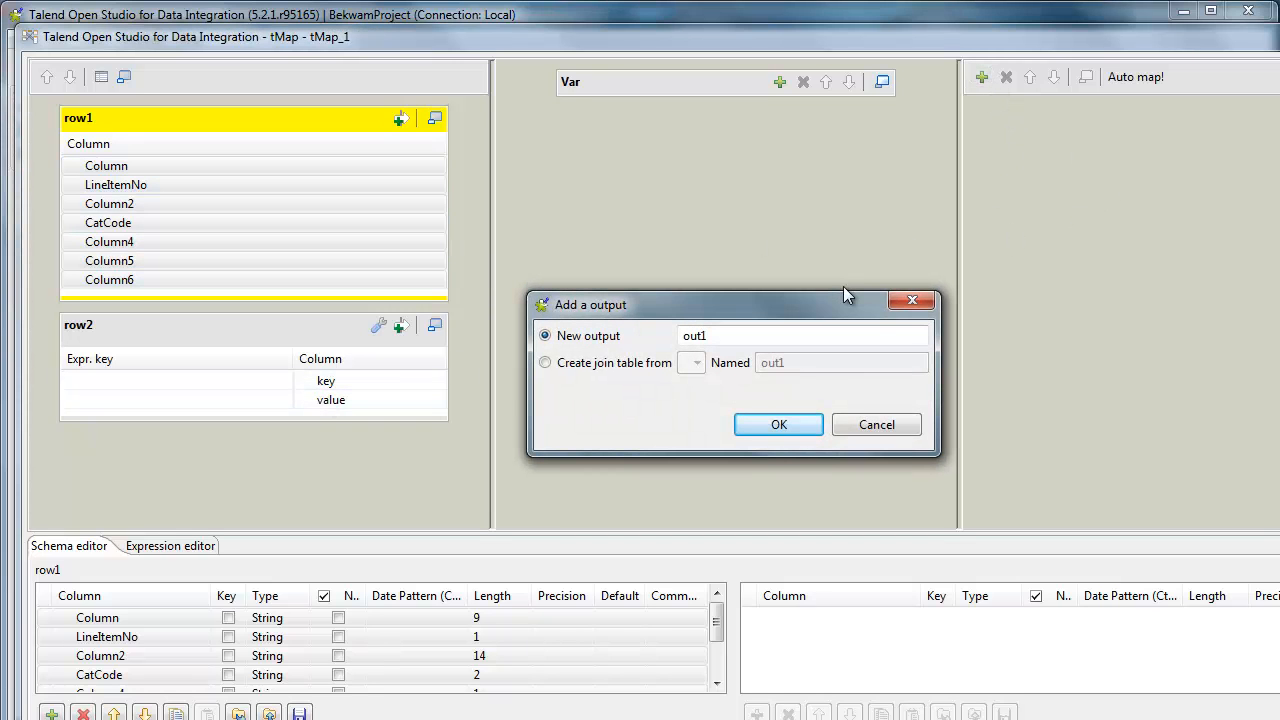
click(778, 424)
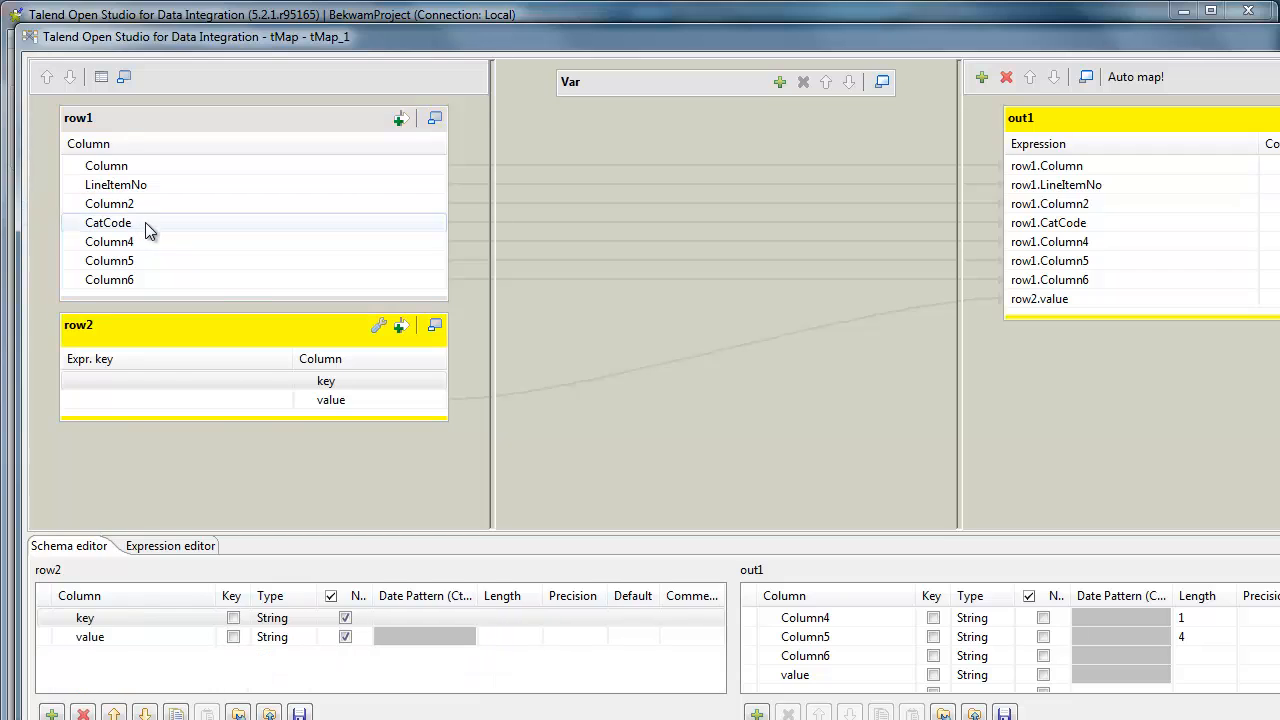
drag(108, 222, 290, 380)
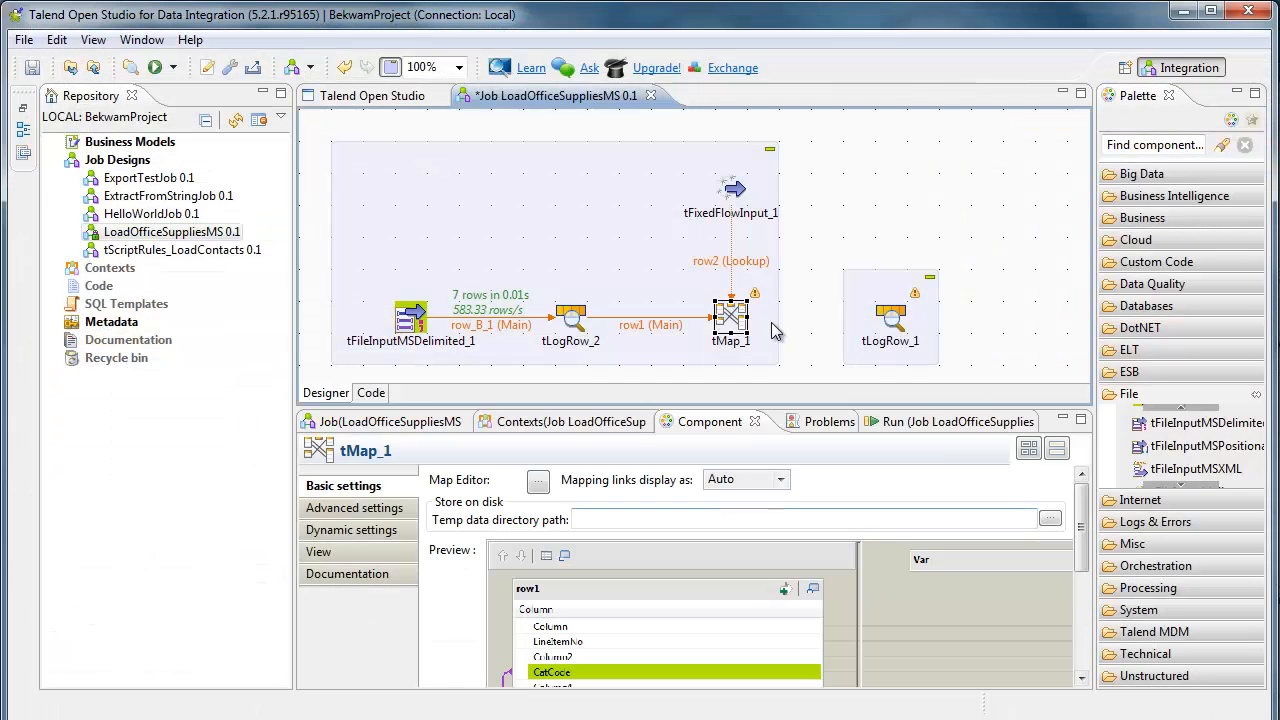
Step: Connect tMap_1's out1 rows to tLogRow_1
right_click(730, 318)
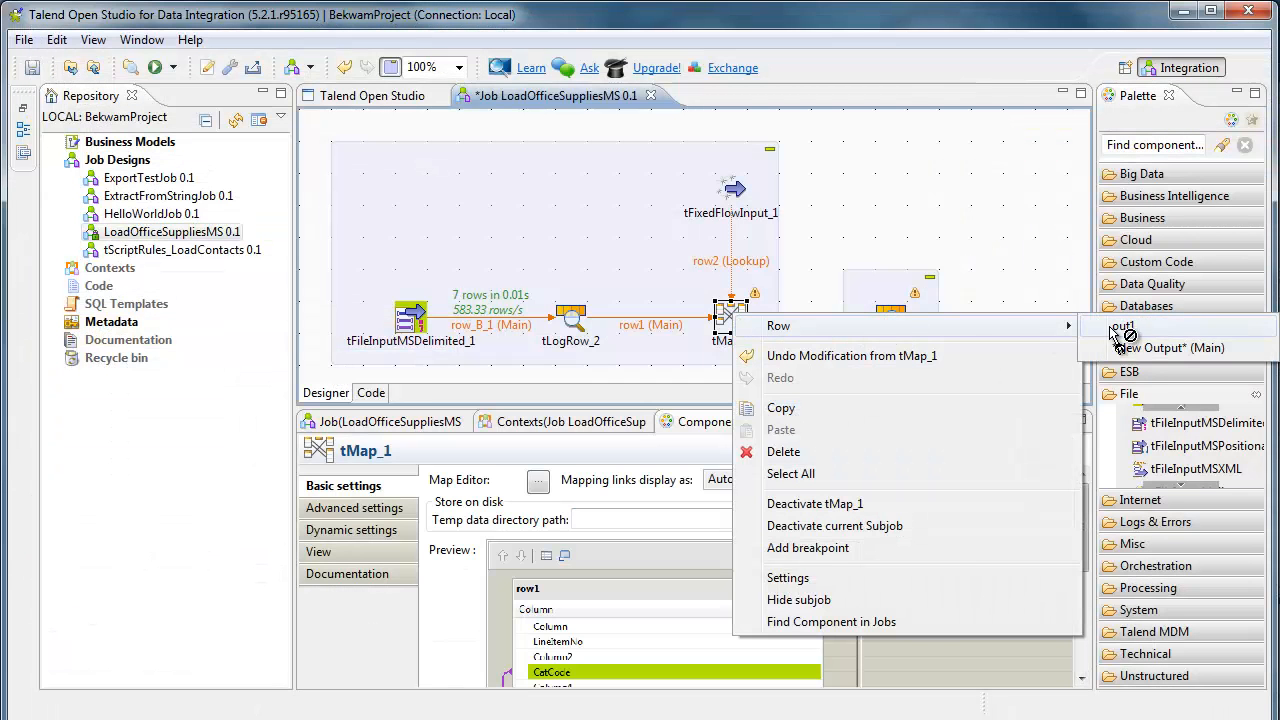
click(1171, 348)
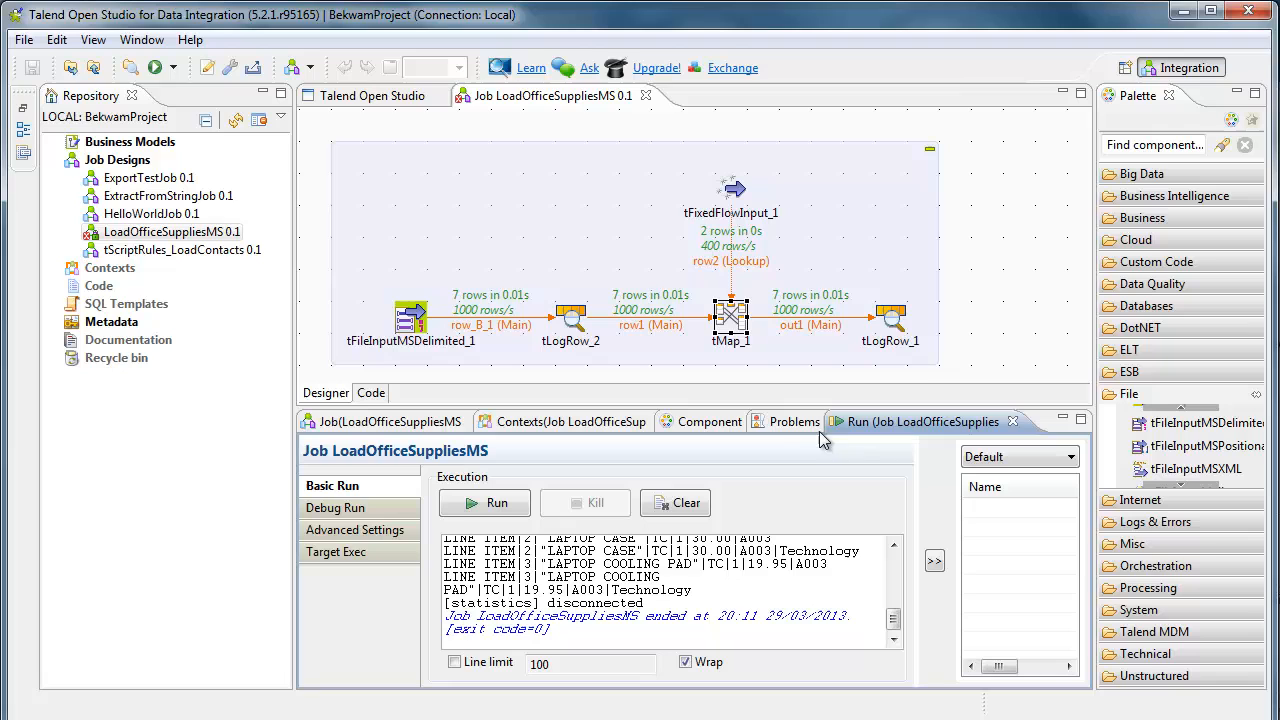
mouse_move(828, 408)
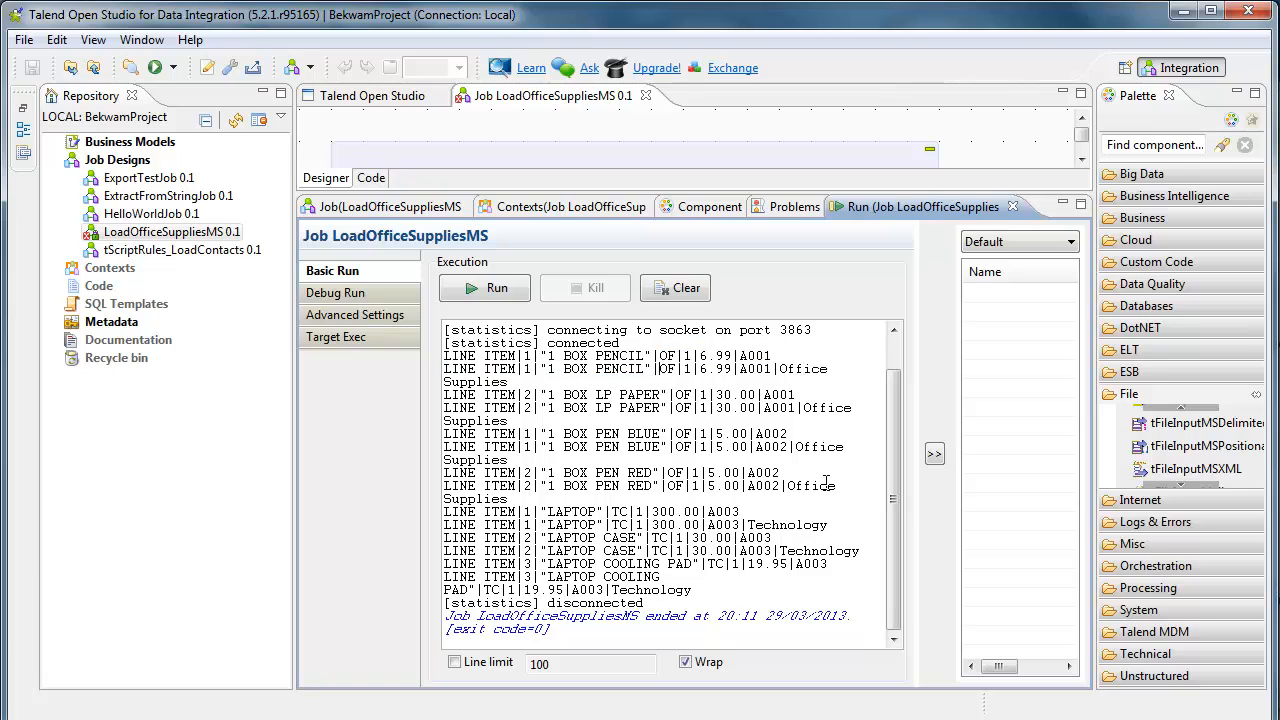
mouse_move(845, 189)
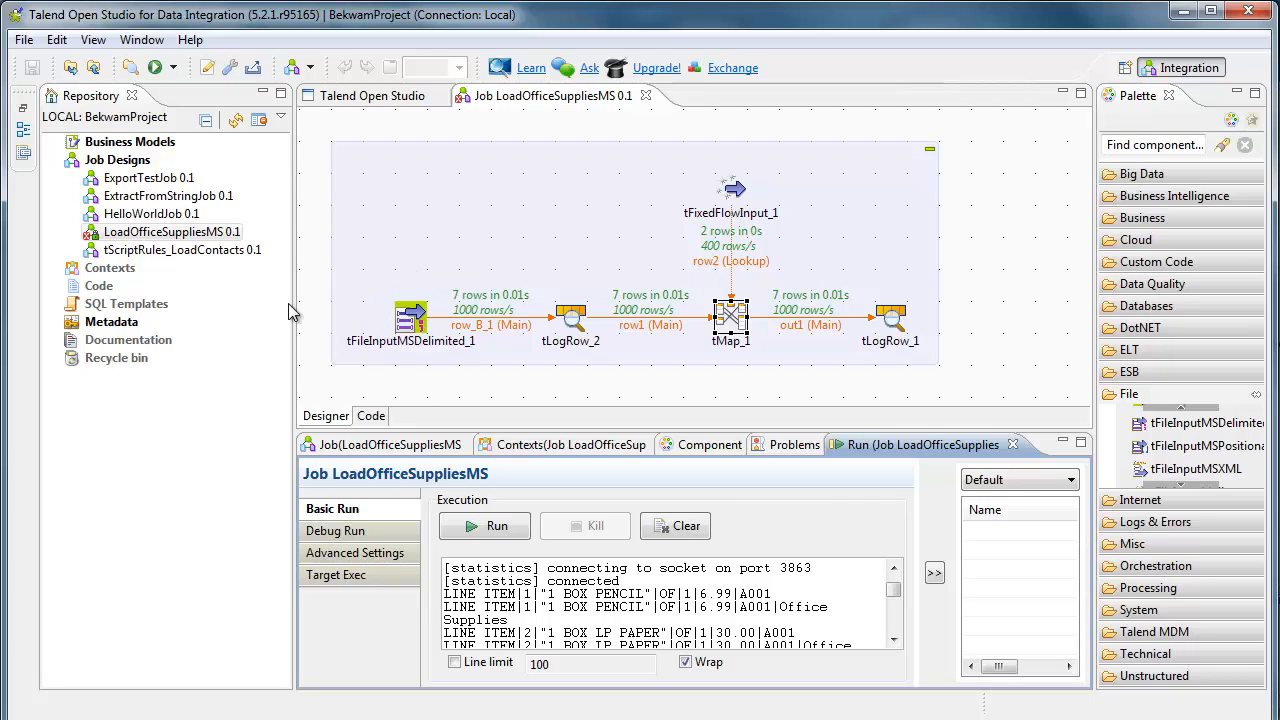
mouse_move(330, 314)
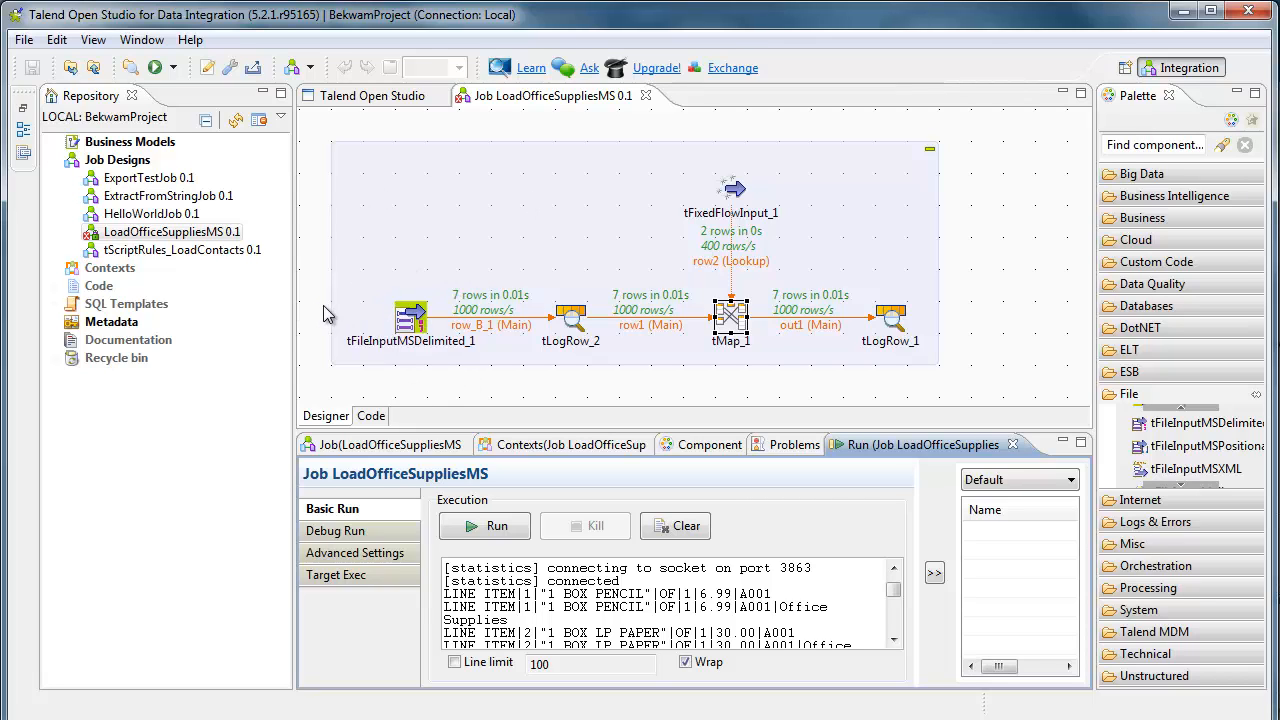
mouse_move(376, 340)
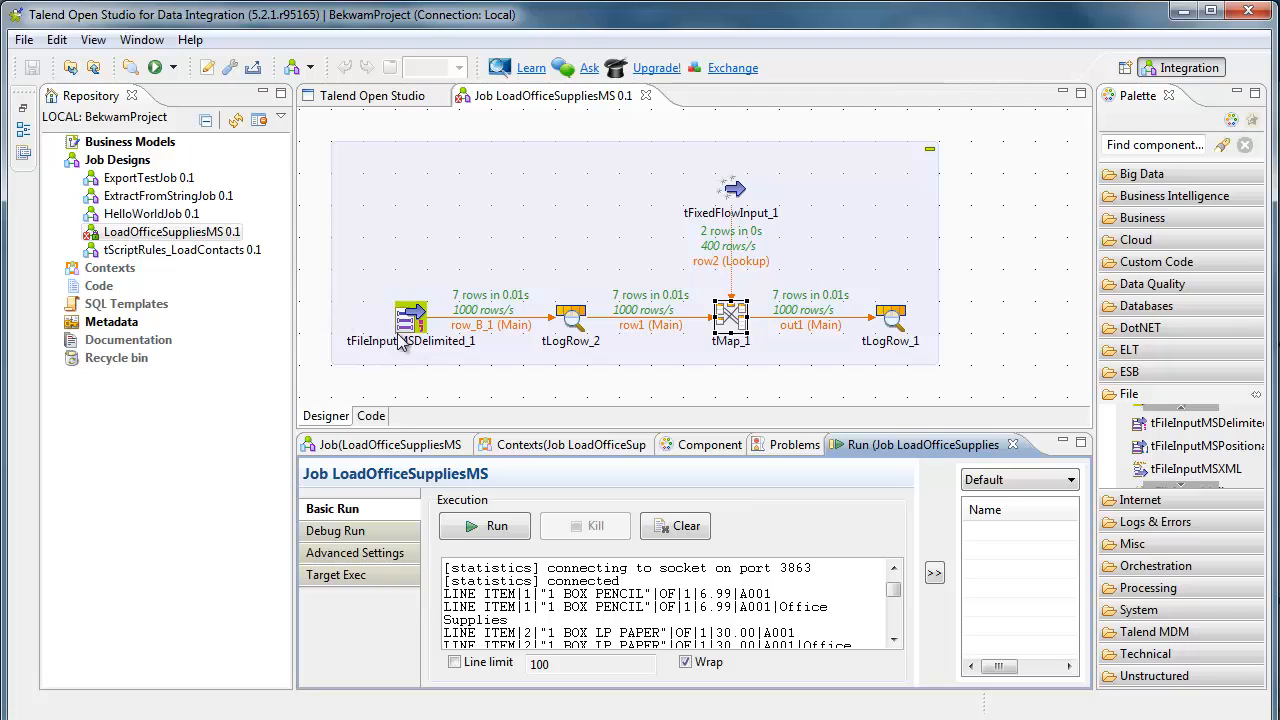
mouse_move(447, 353)
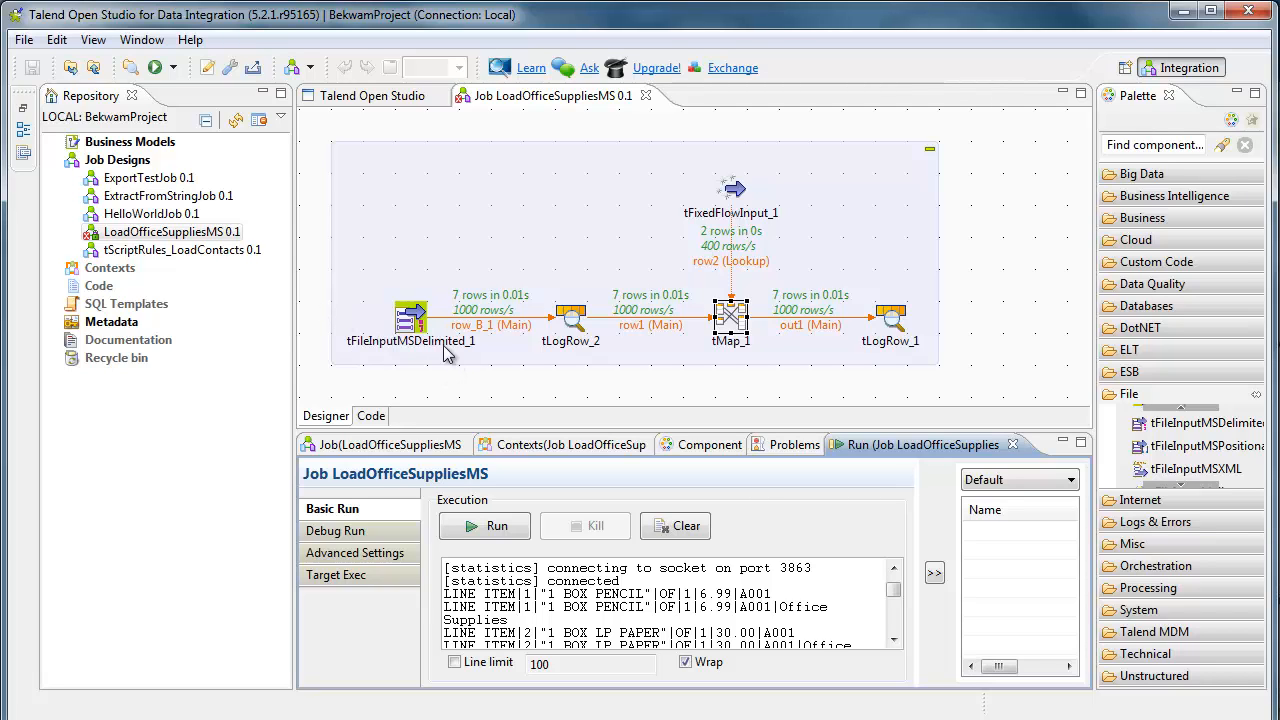